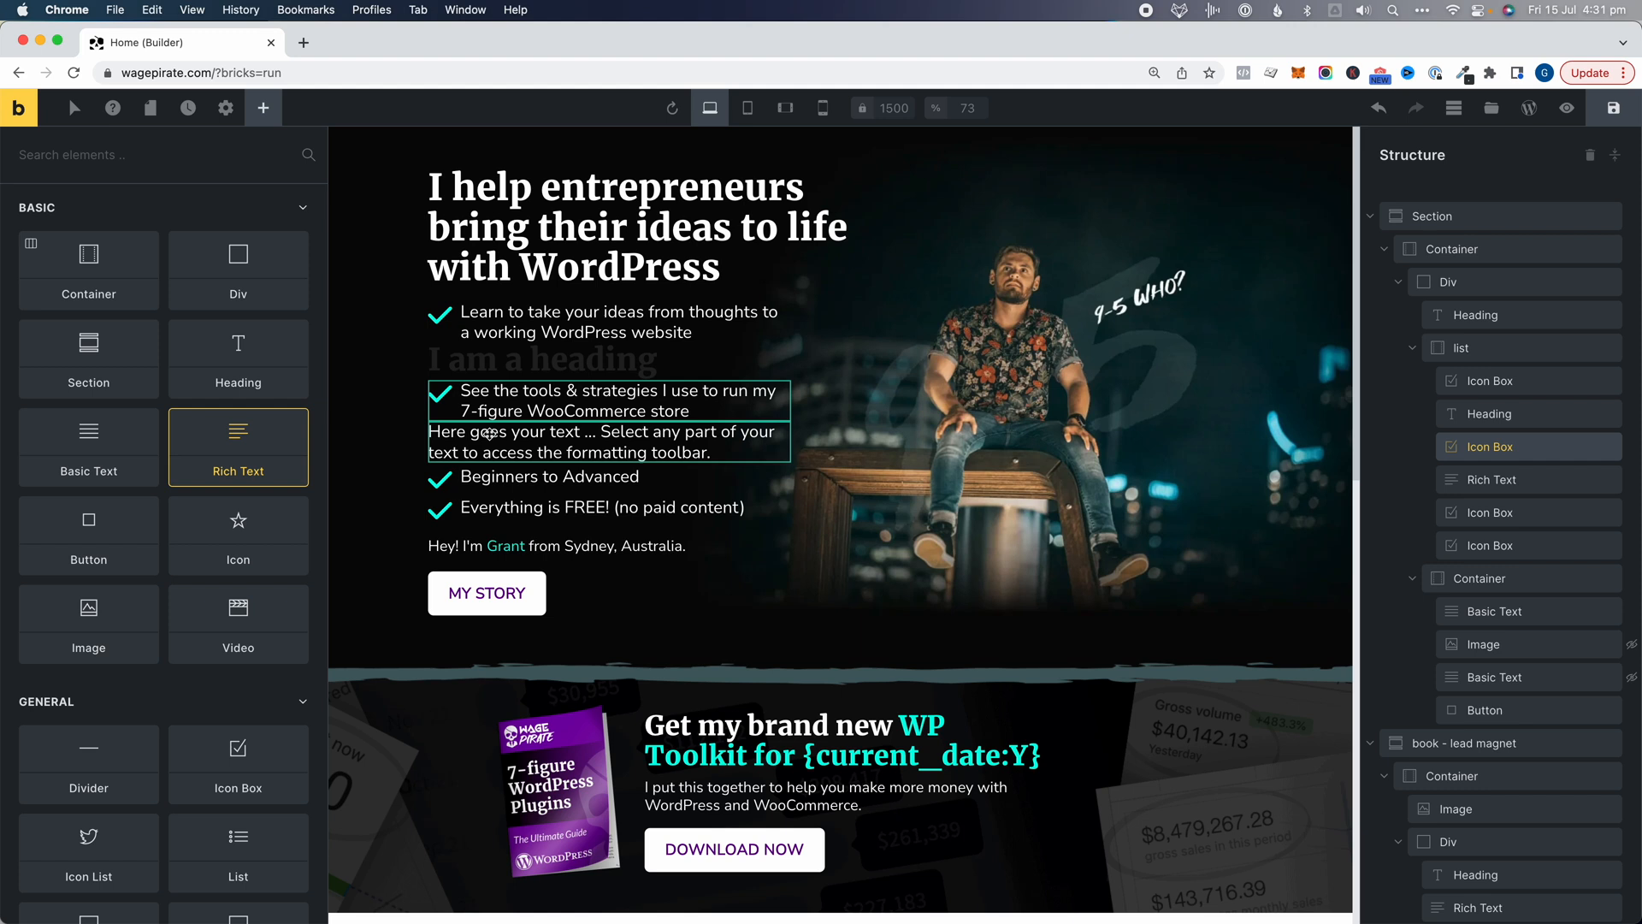
Step: Select the hero H1 heading and bring up the browser's page context menu
{"action": "left_click", "coordinate": [610, 226]}
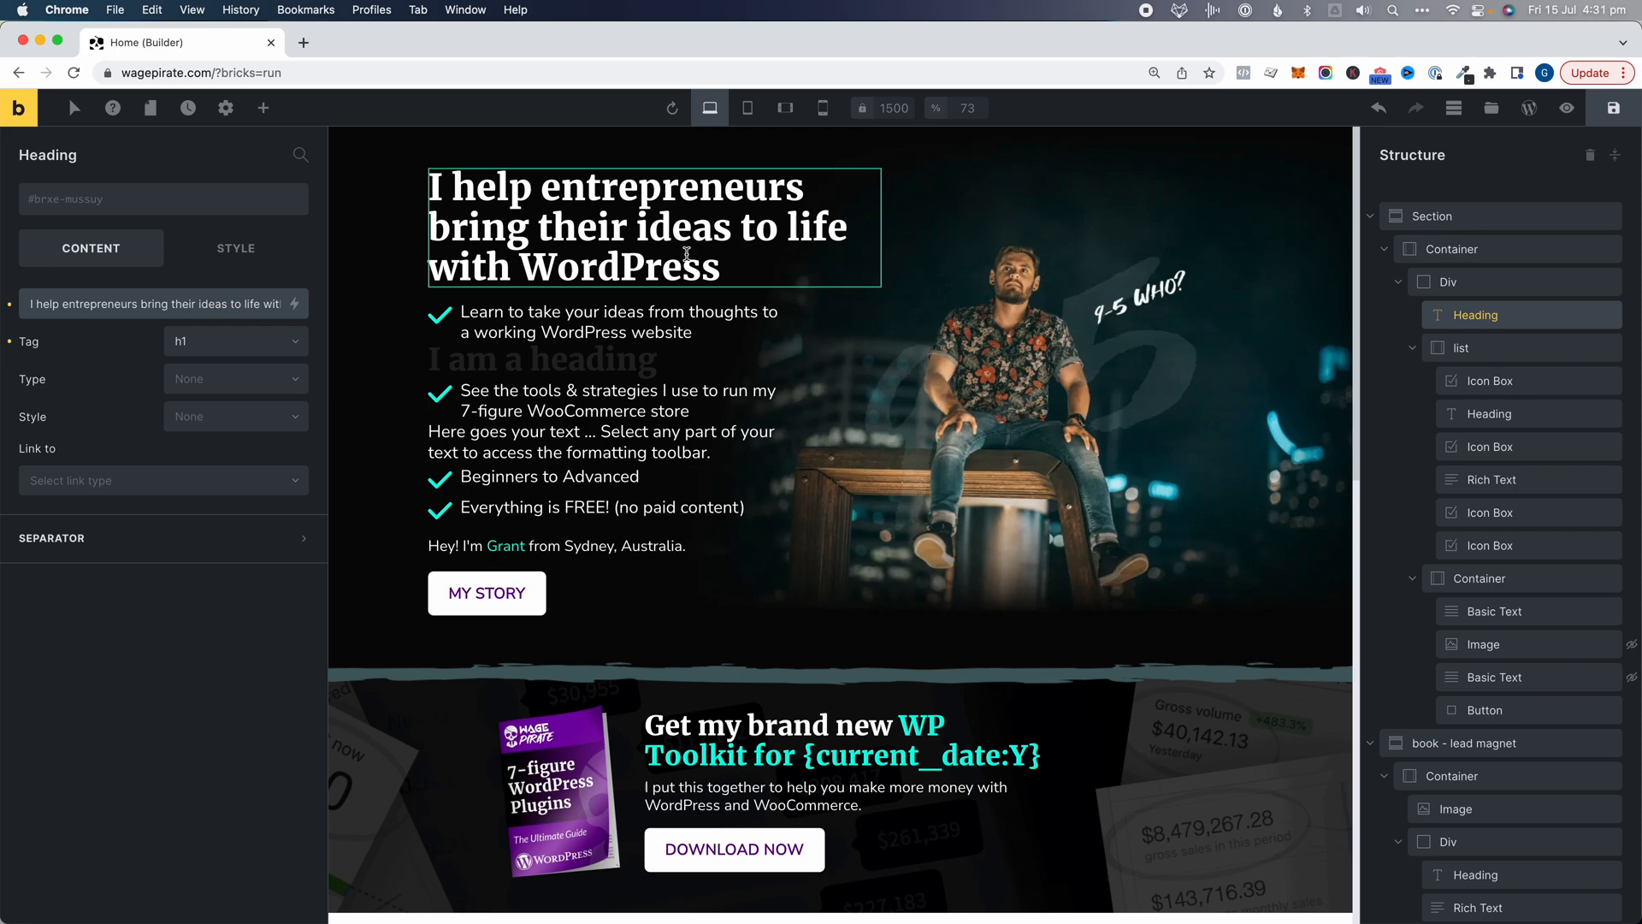
{"action": "right_click", "coordinate": [688, 253]}
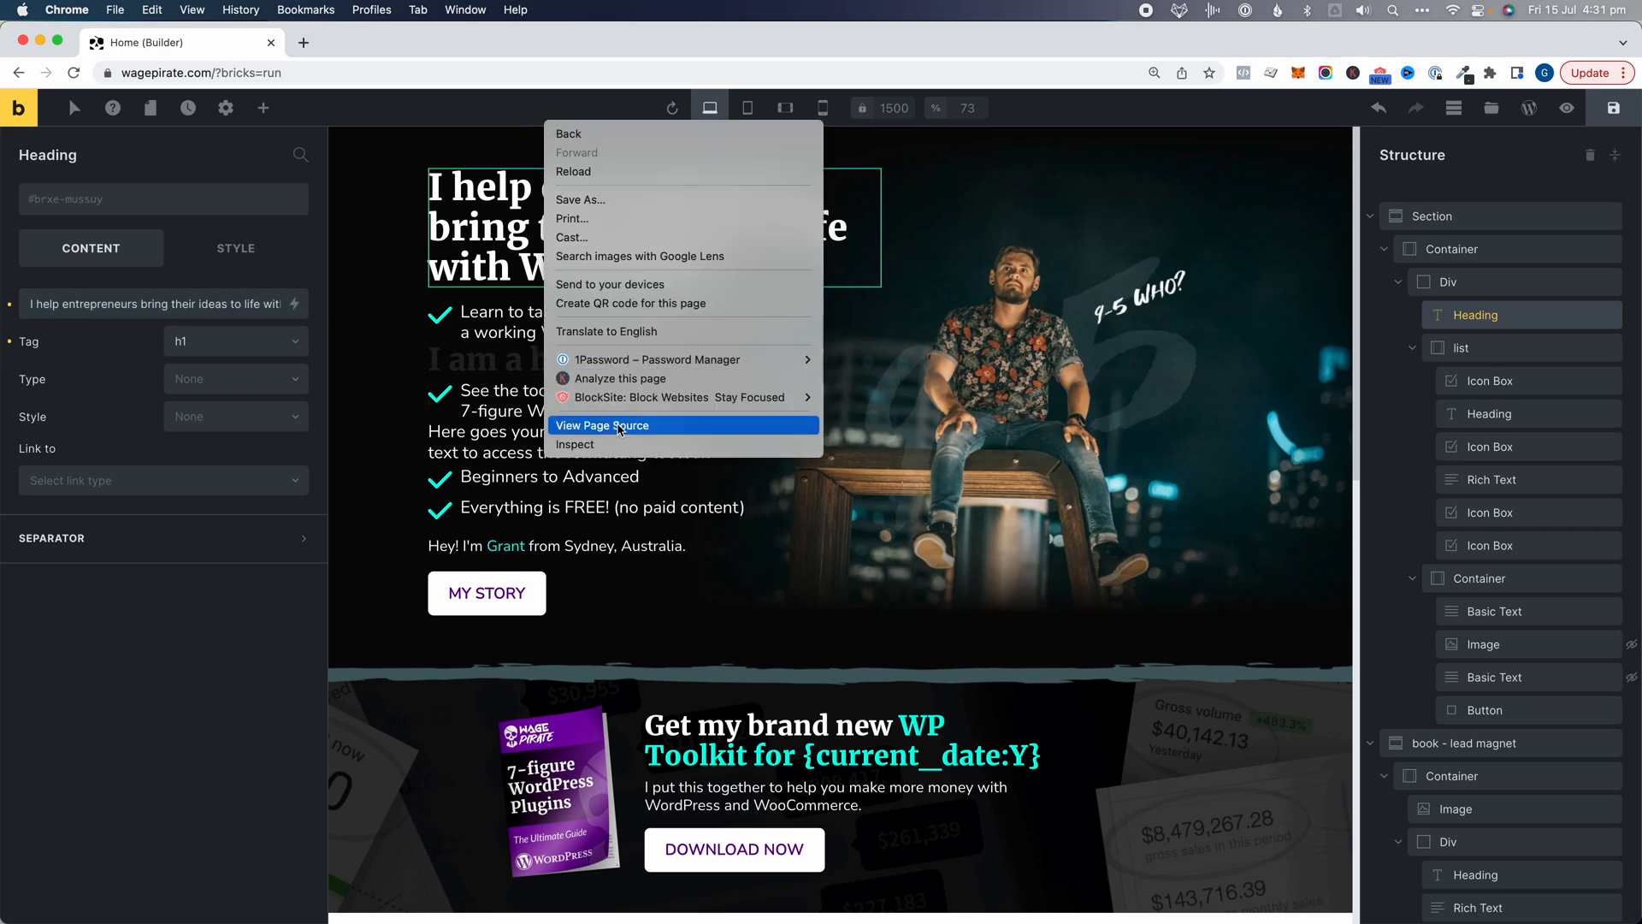
Step: Inspect the page and view the Console listing repeated 503 admin-ajax errors
{"action": "left_click", "coordinate": [575, 445]}
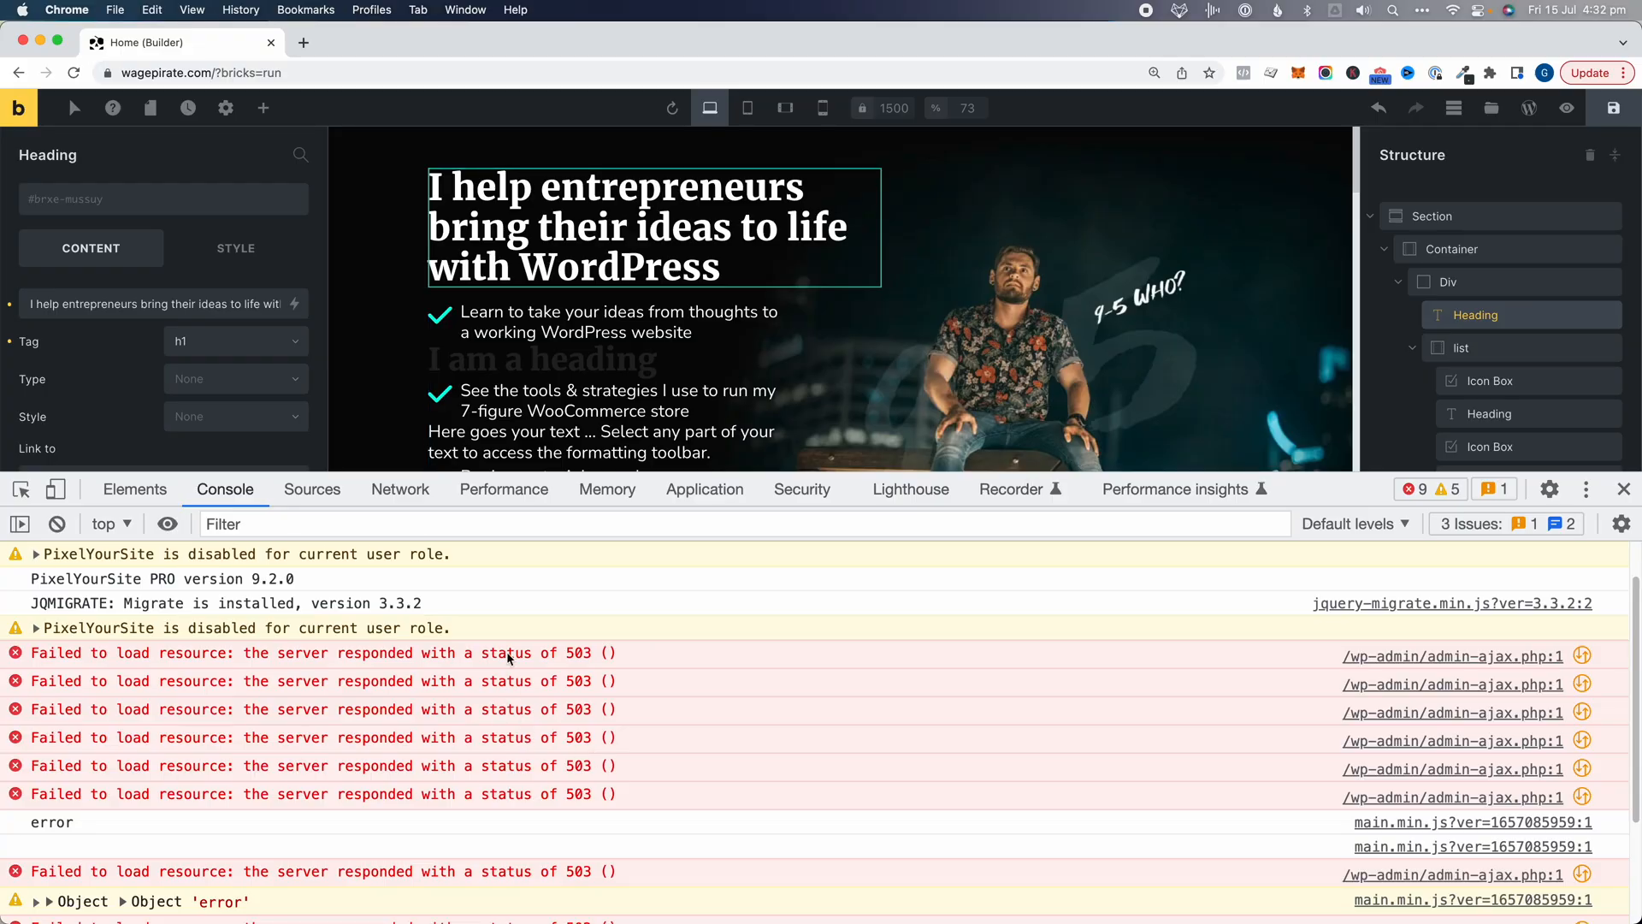
{"action": "mouse_move", "coordinate": [708, 682]}
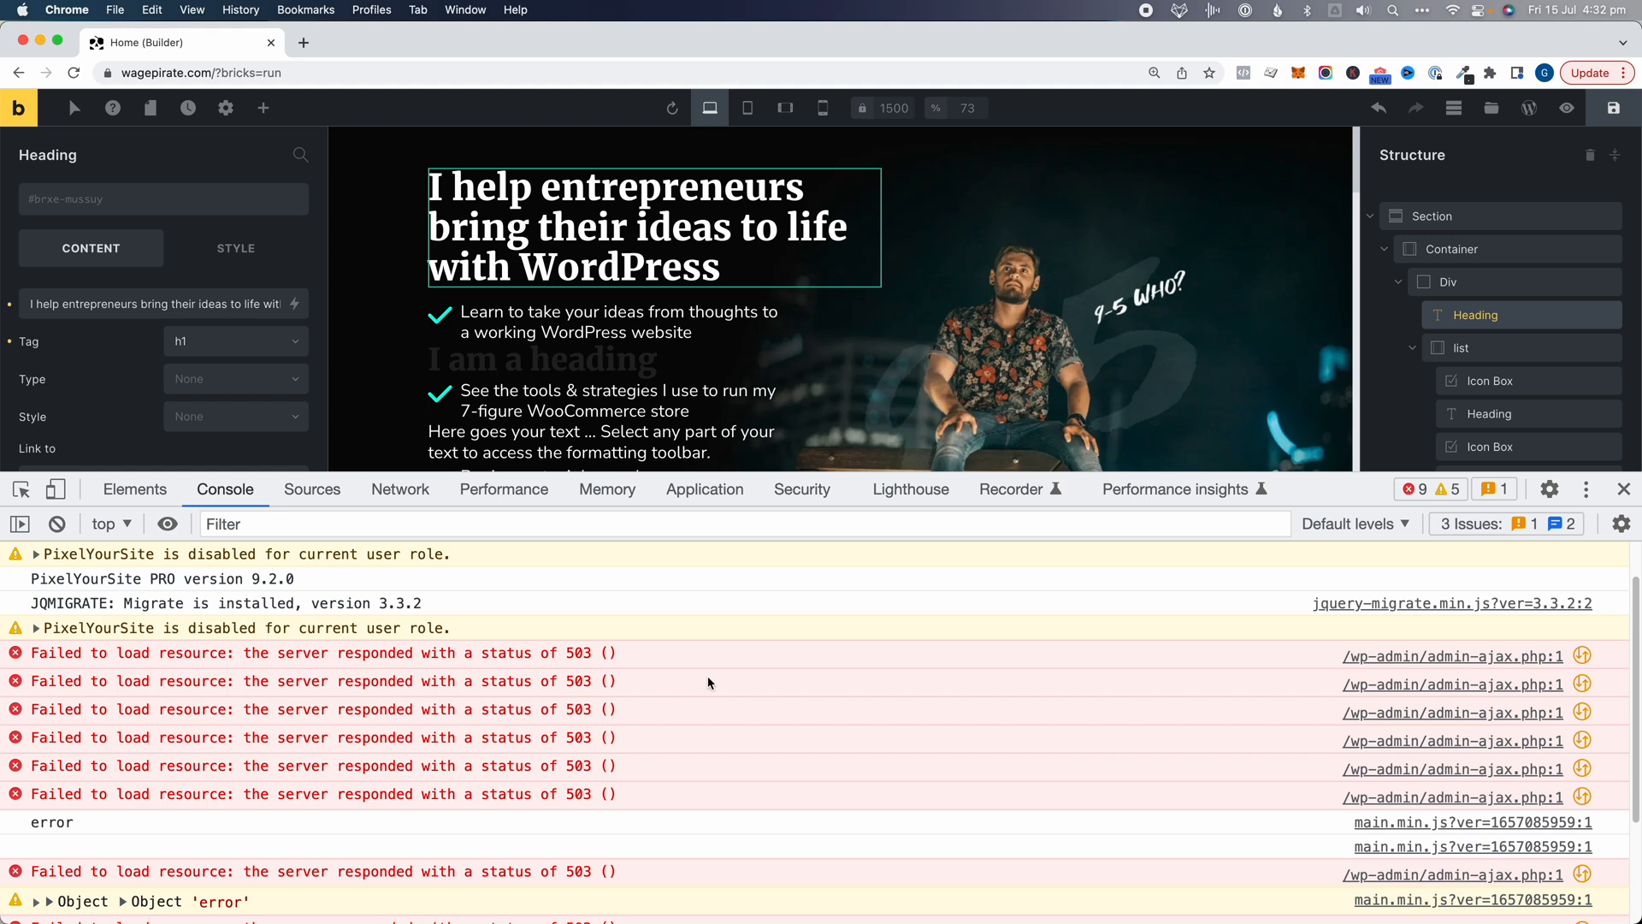
{"action": "mouse_move", "coordinate": [662, 616]}
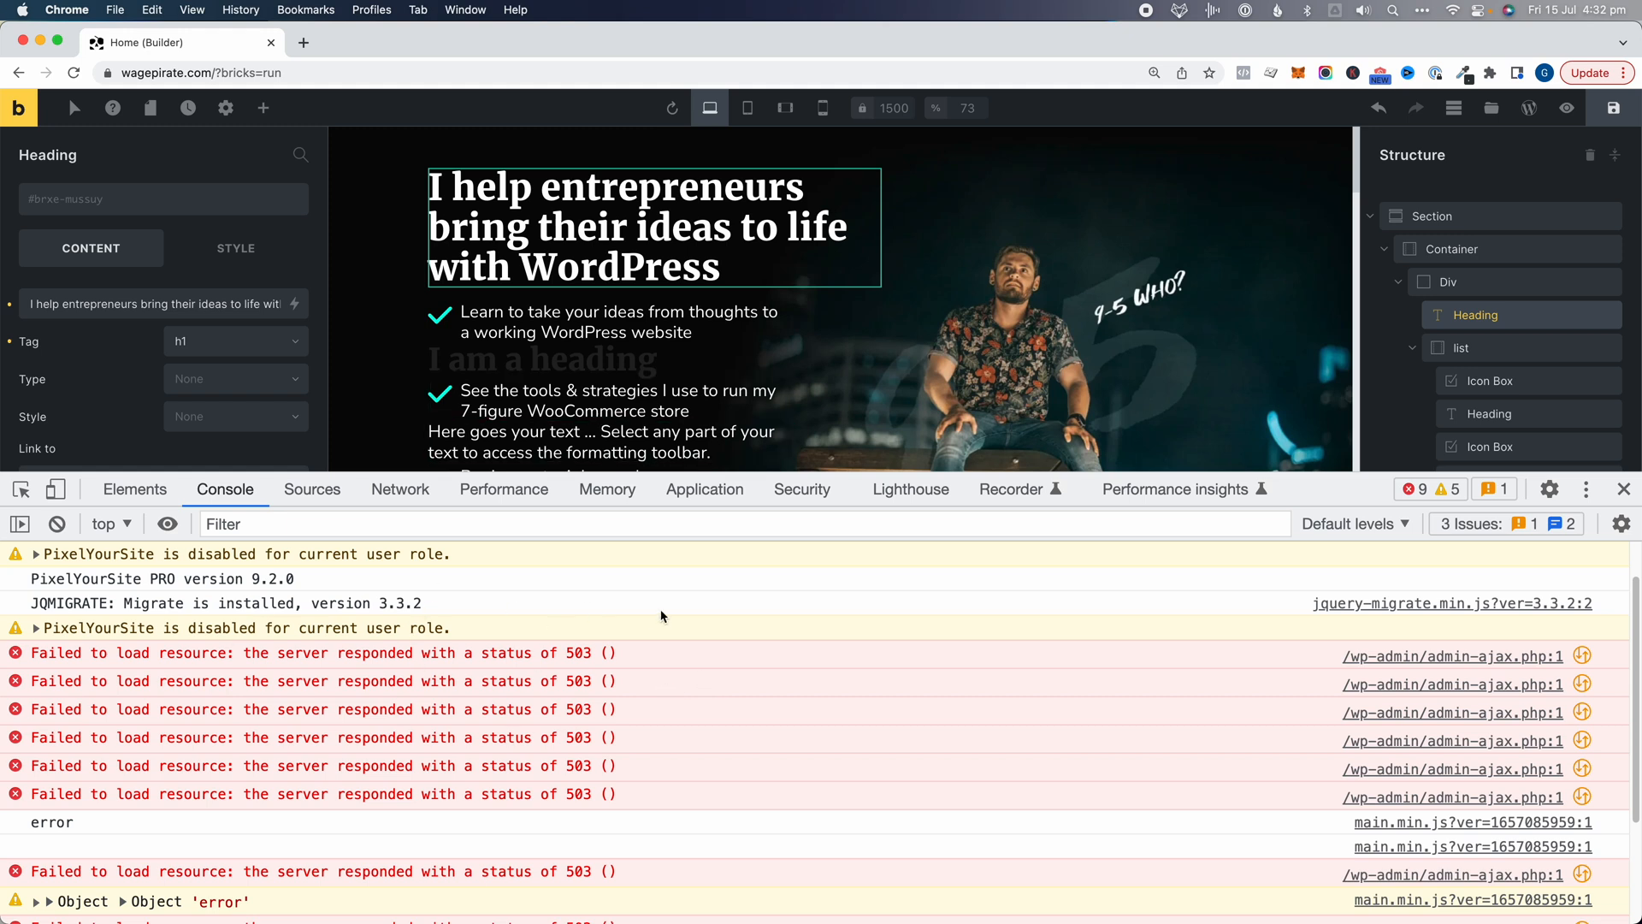
{"action": "mouse_move", "coordinate": [433, 671]}
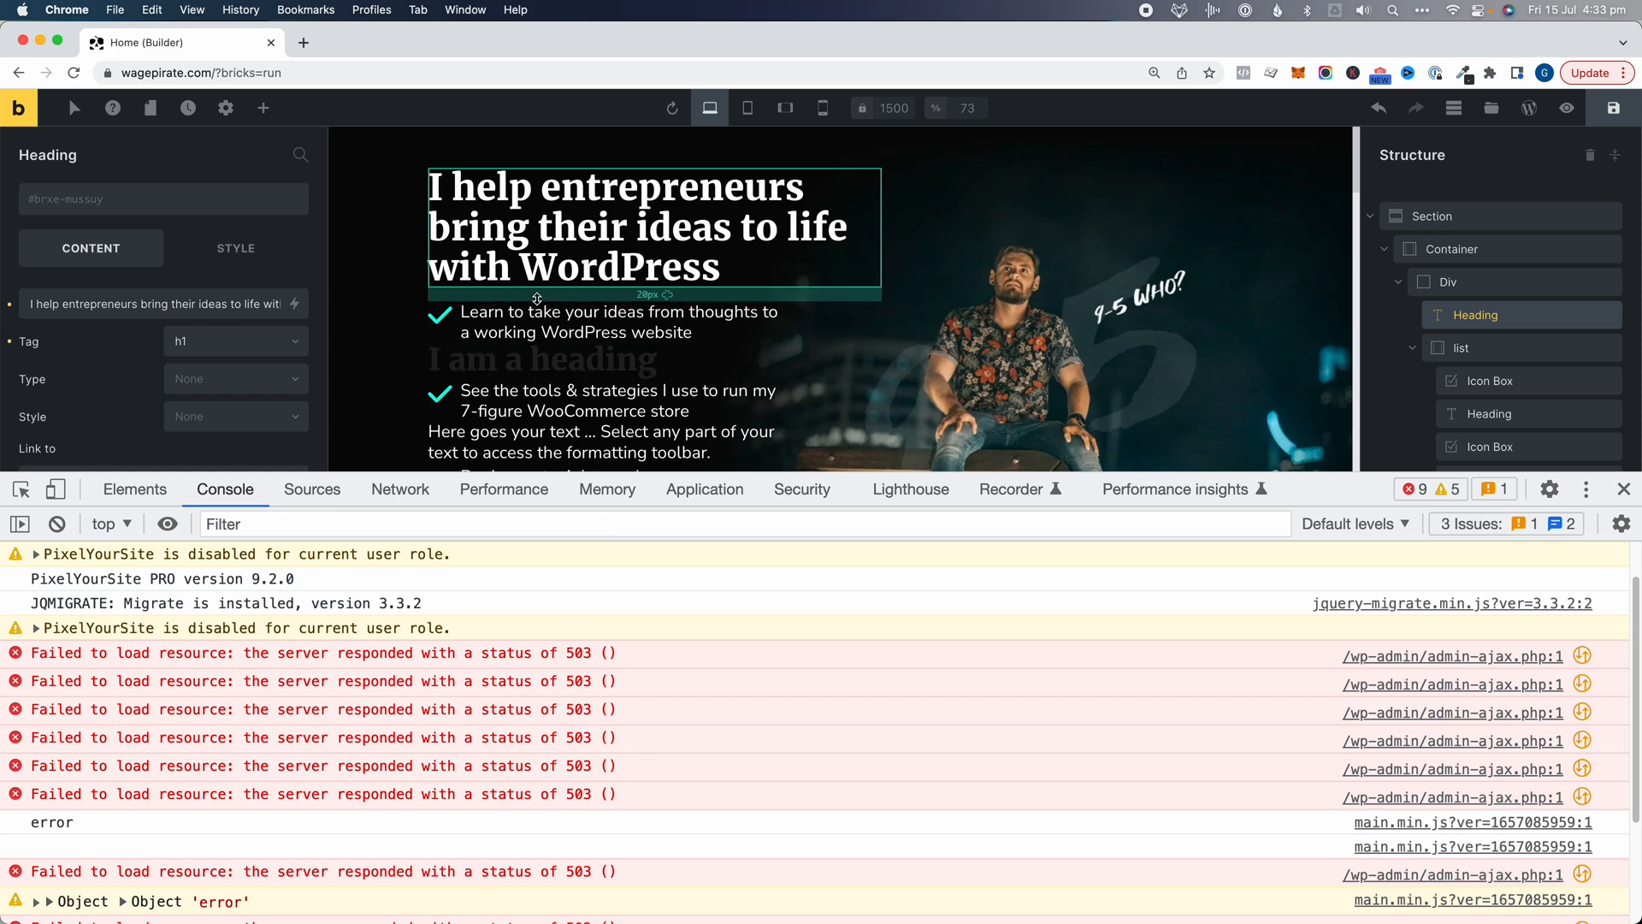
{"action": "left_click", "coordinate": [72, 854]}
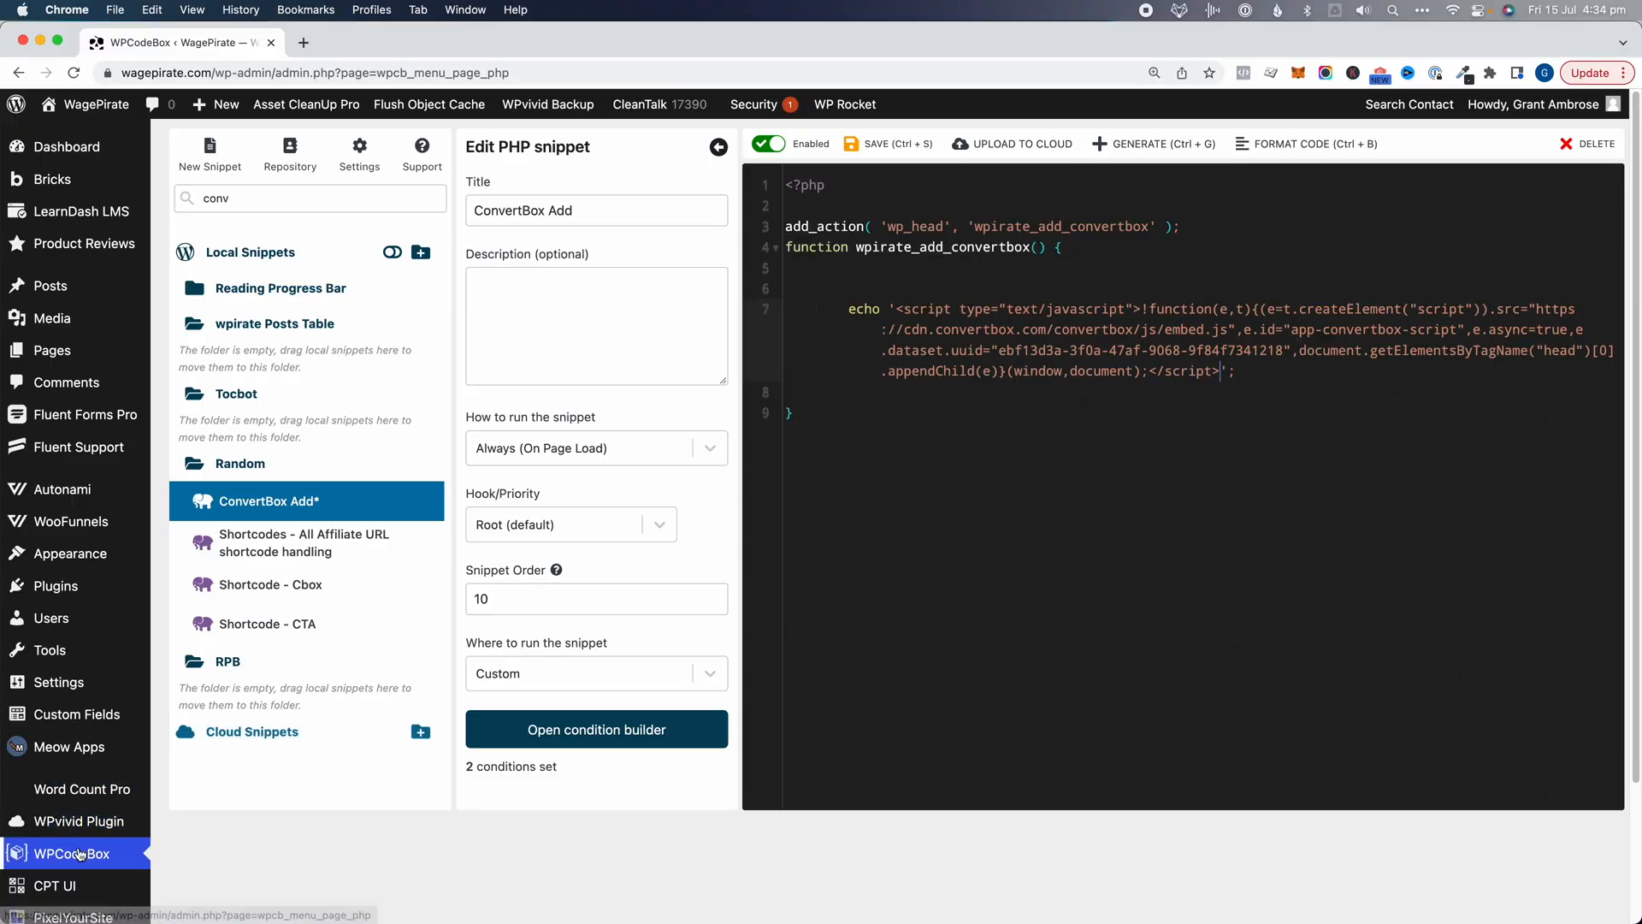
Step: Search 'cta' to open Shortcode - CTA, then search 'convert' and open ConvertBox Add
{"action": "type", "text": "cta"}
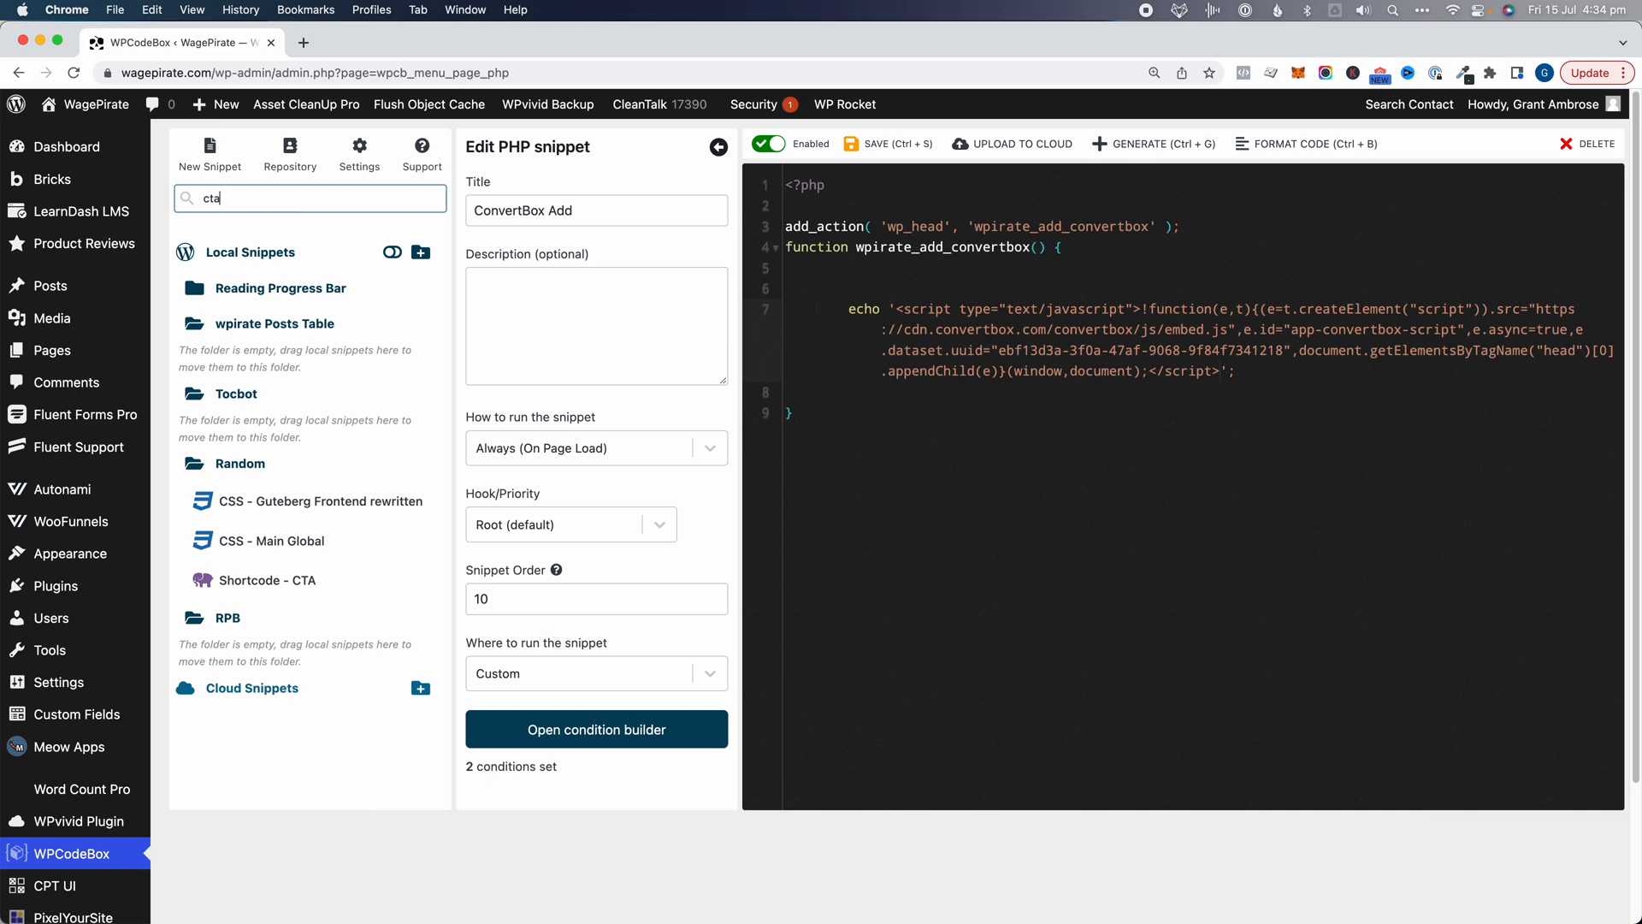
{"action": "left_click", "coordinate": [267, 580]}
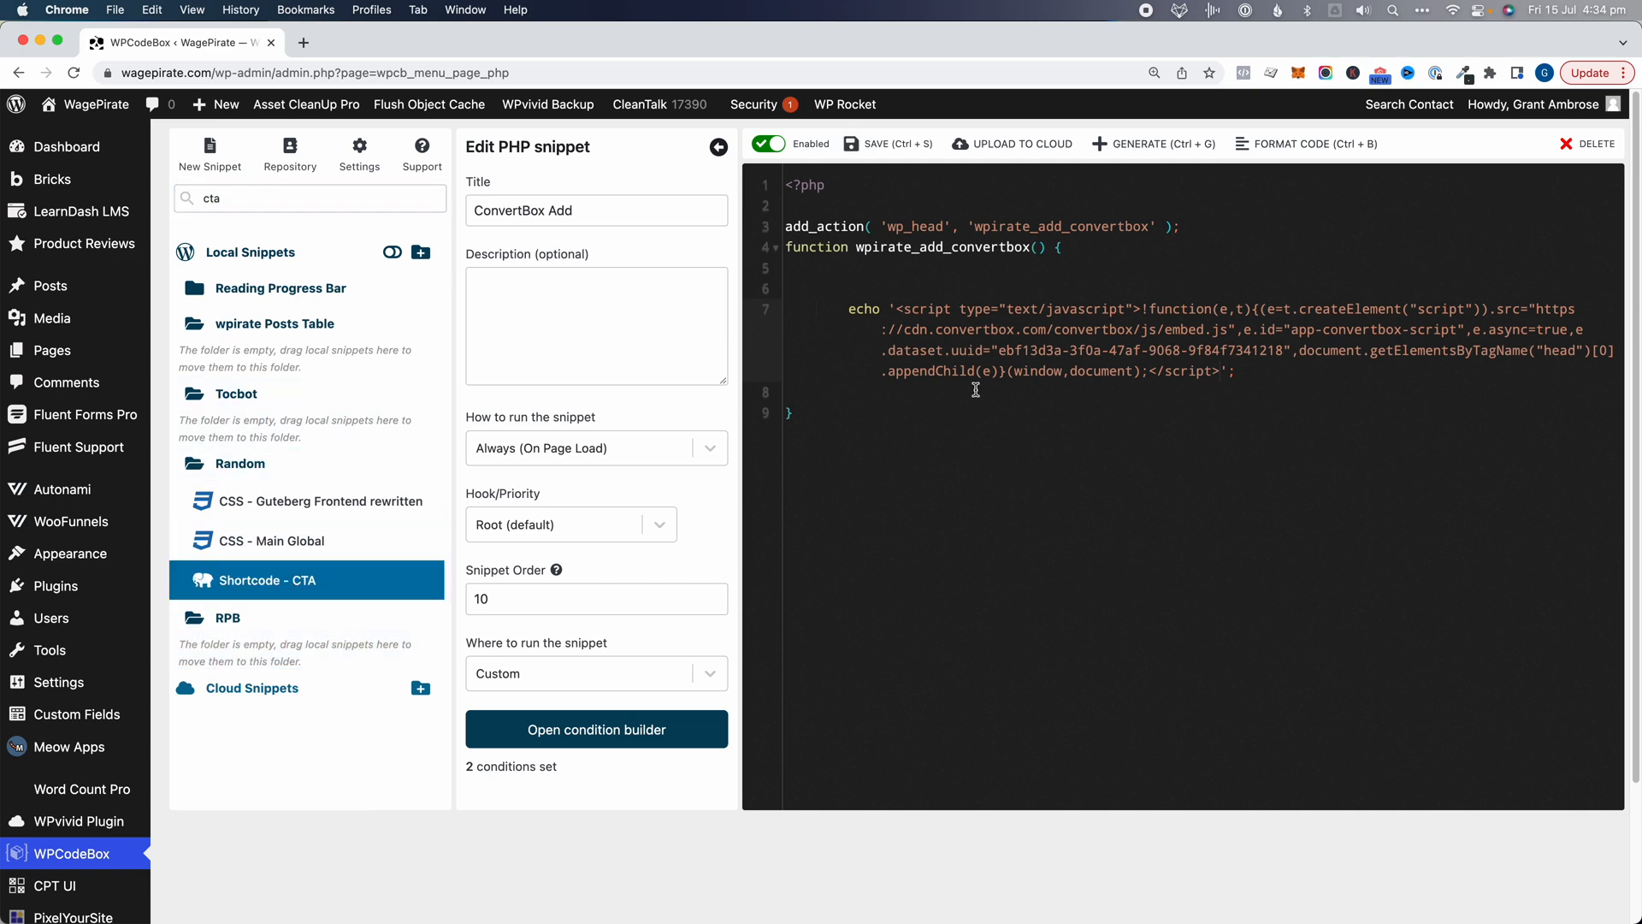
{"action": "left_click", "coordinate": [268, 579]}
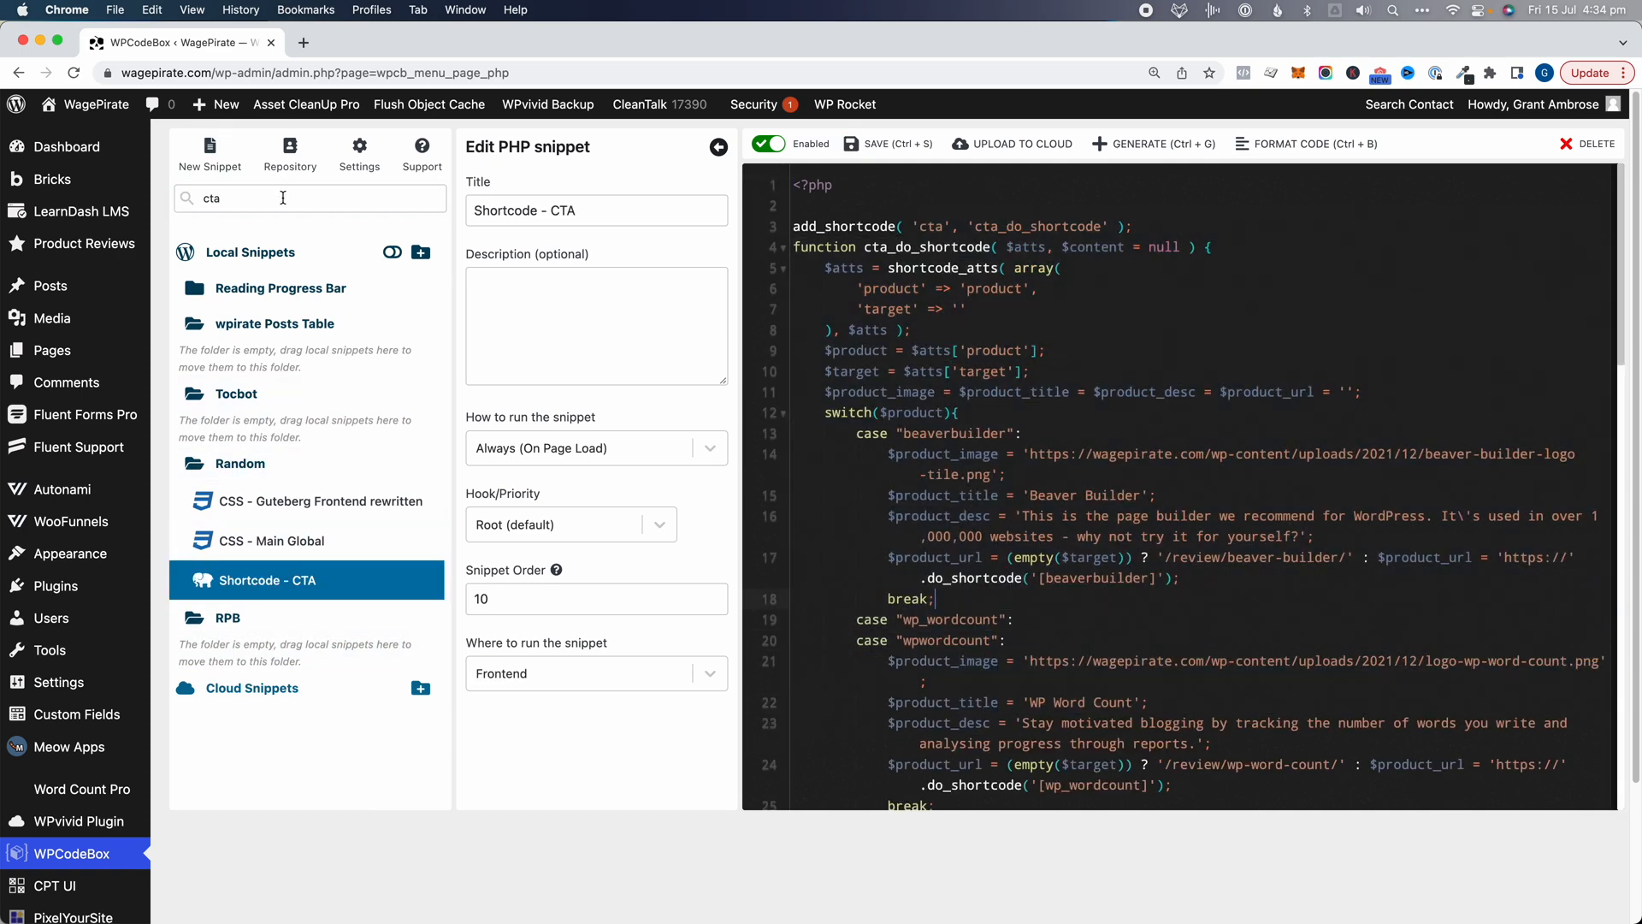
{"action": "type", "text": "convert"}
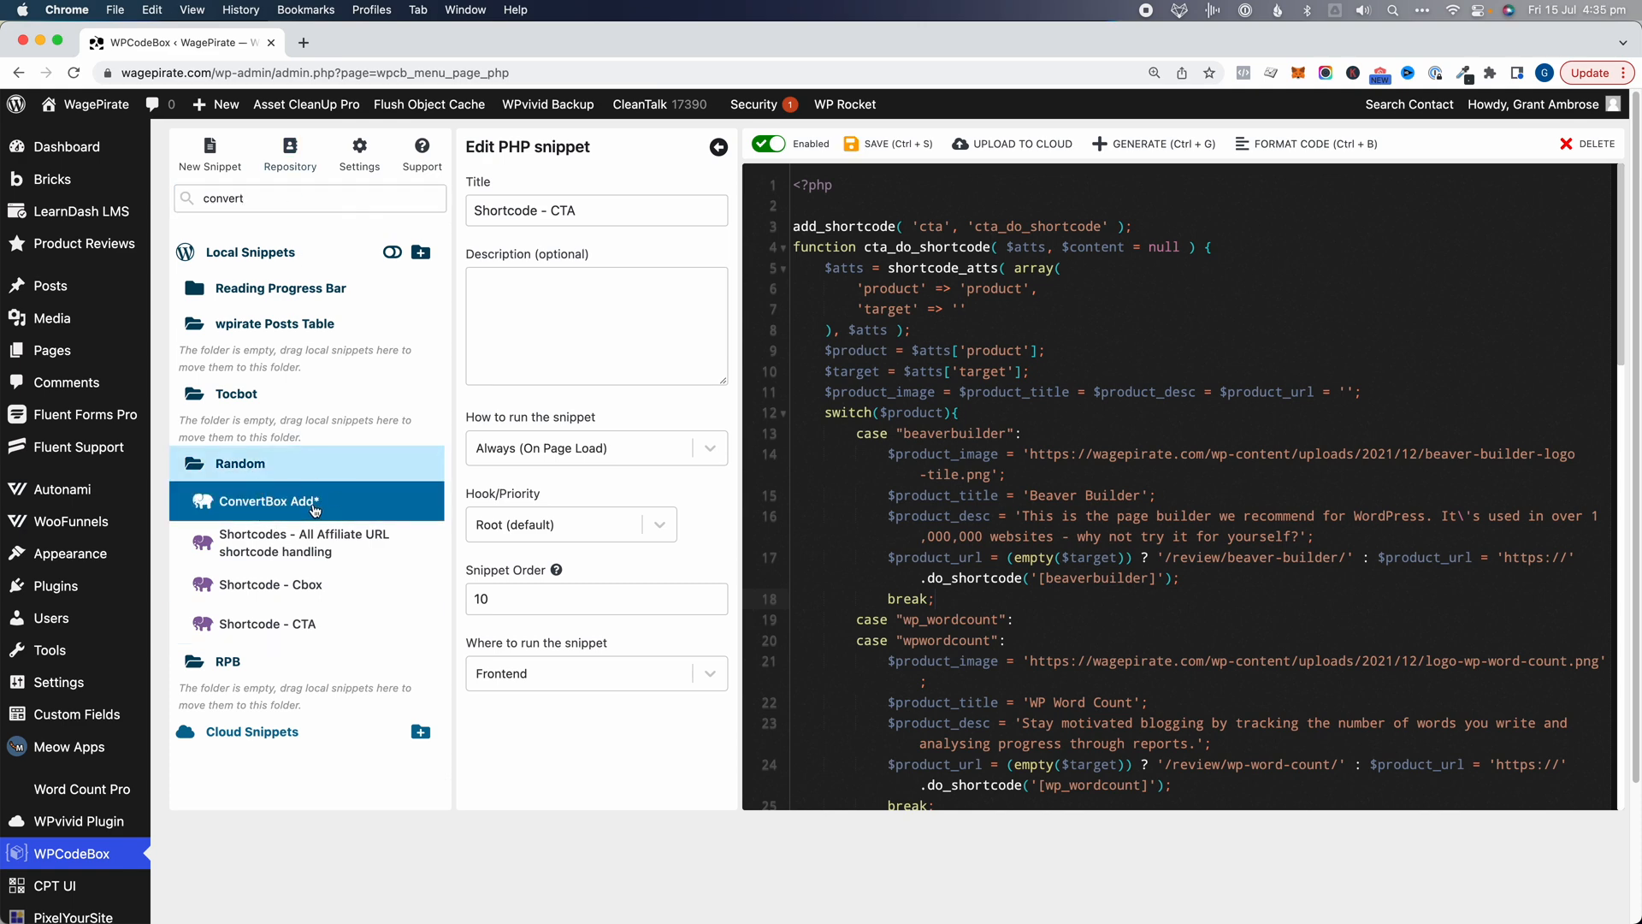
{"action": "left_click", "coordinate": [275, 502]}
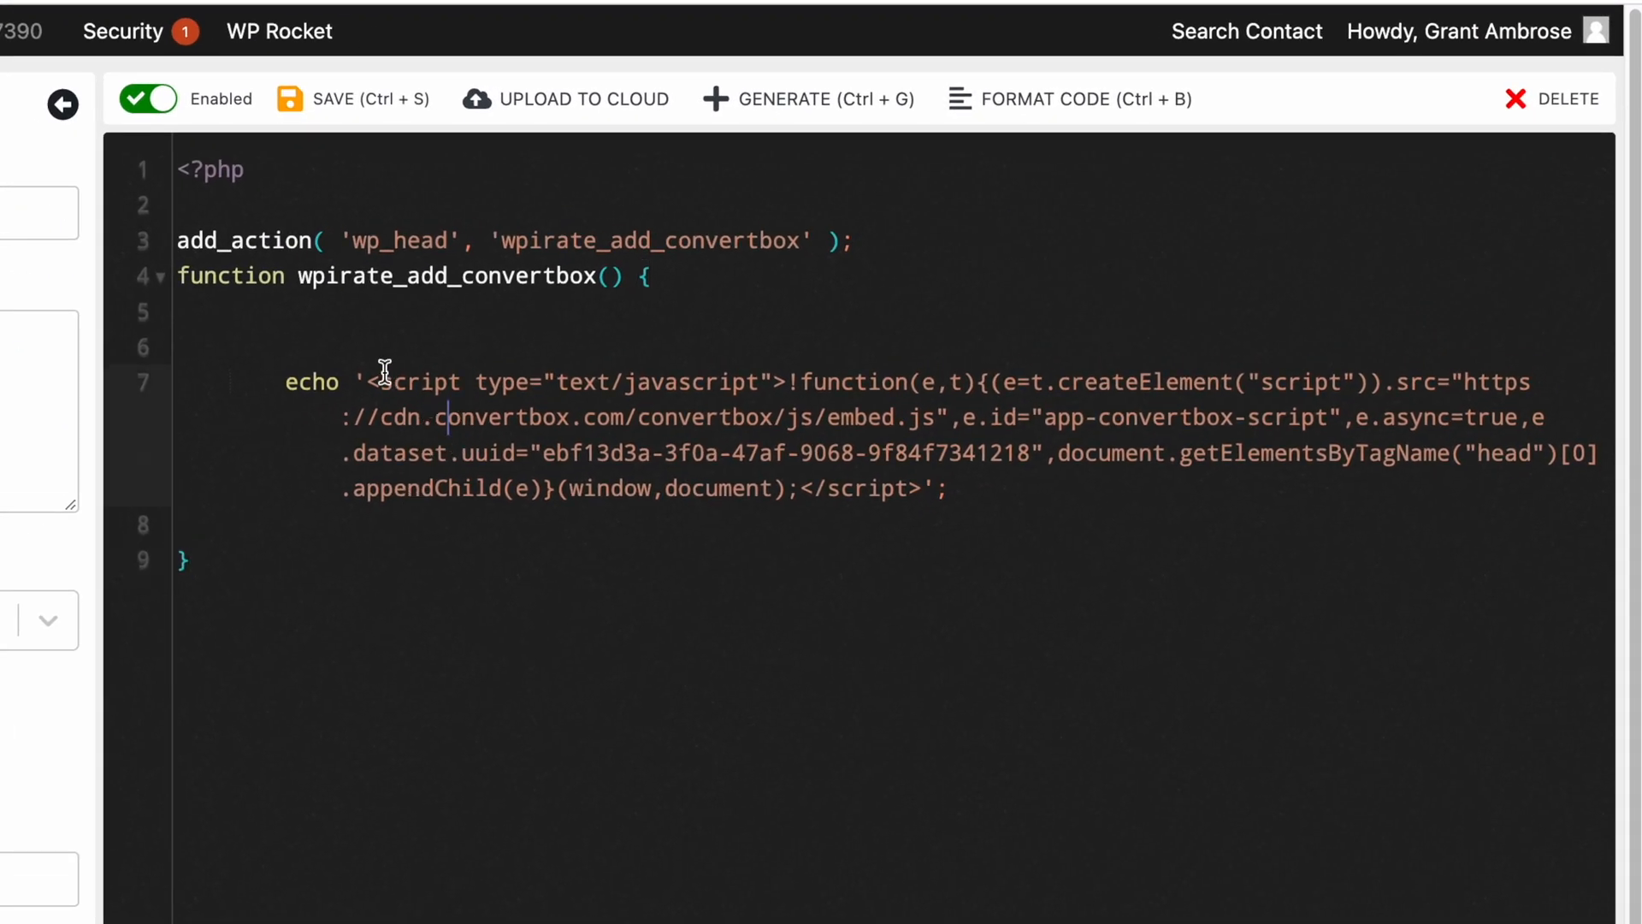
Step: Highlight the ConvertBox embed echo script line in the code editor to review it
{"action": "left_click_drag", "start_coordinate": [370, 382], "coordinate": [916, 487]}
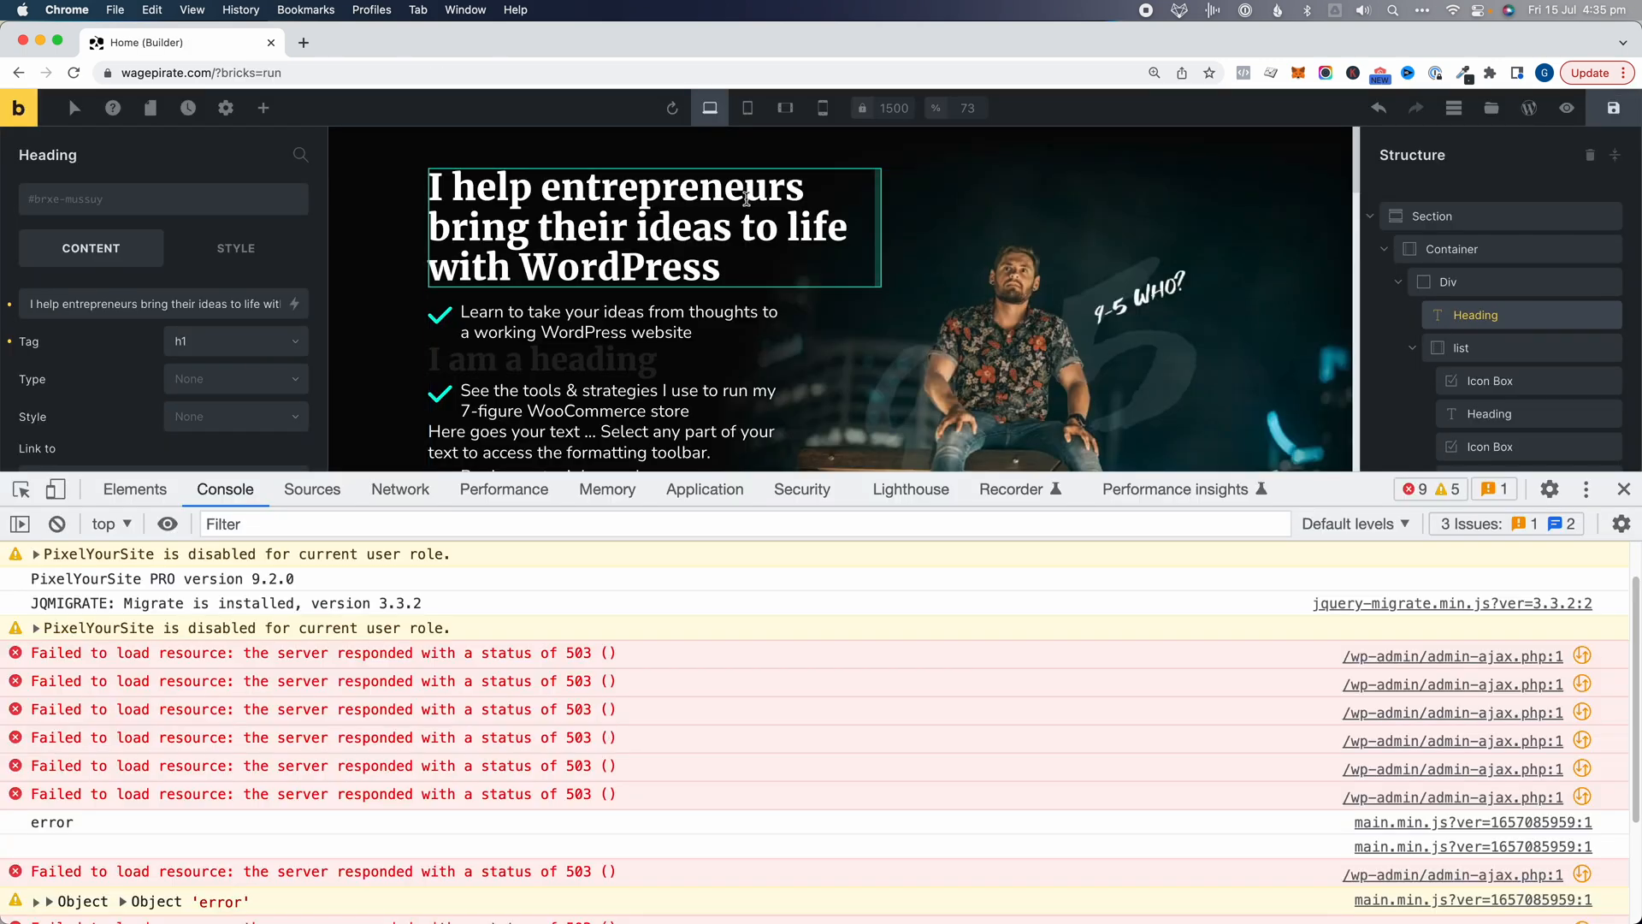
Step: Reload the builder despite unsaved changes, check the page source, and recheck the console errors
{"action": "left_click", "coordinate": [671, 108]}
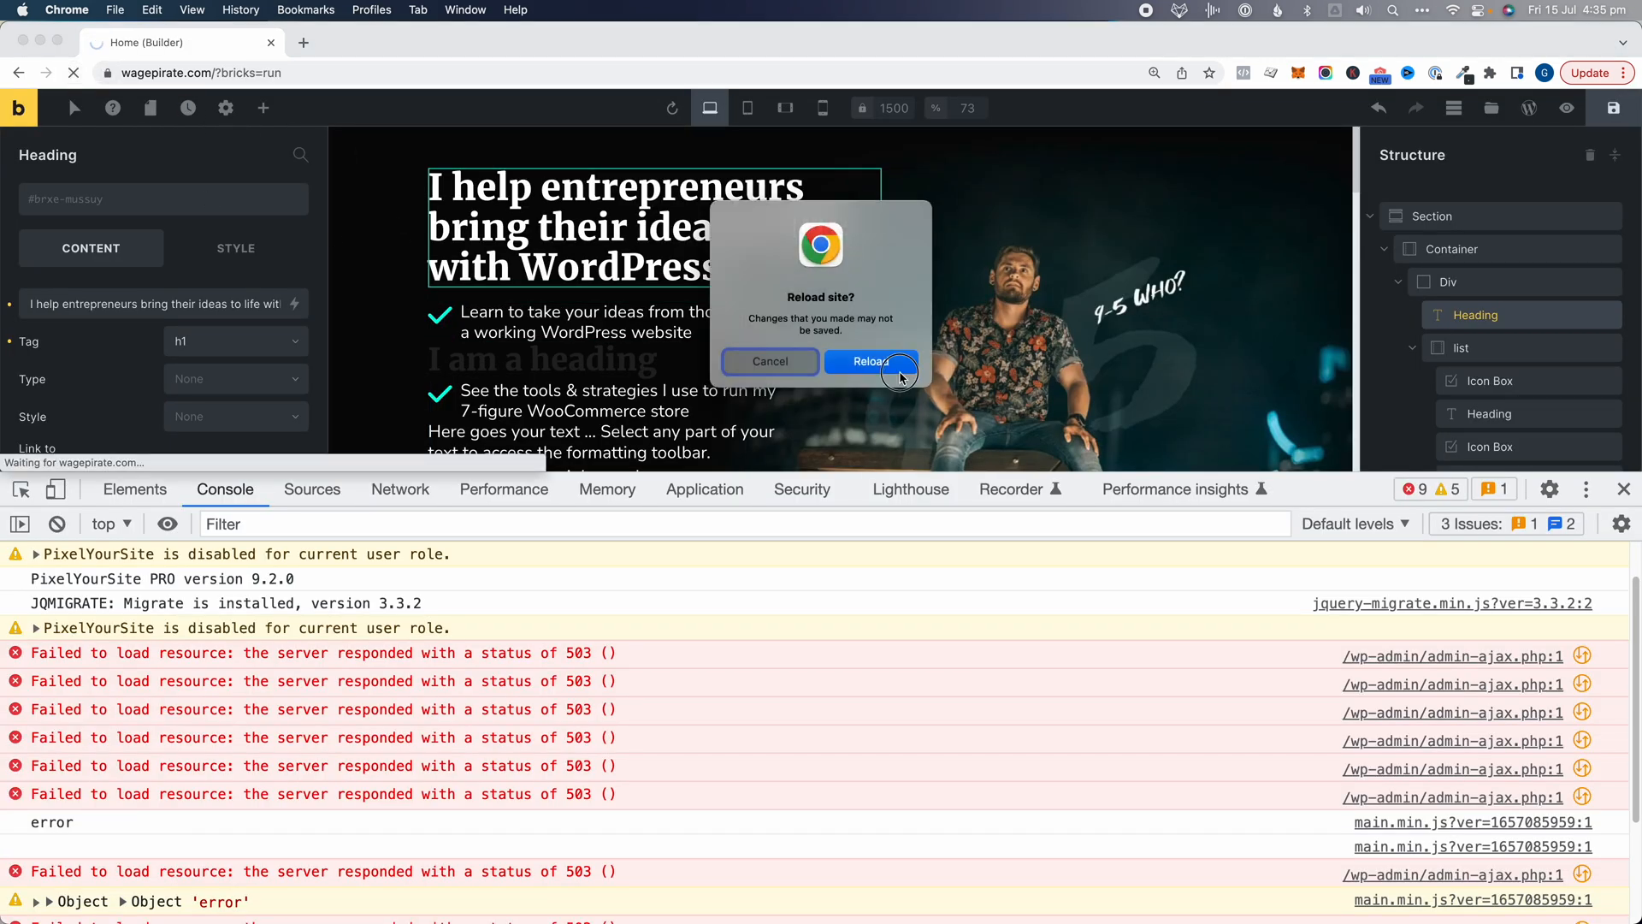
{"action": "left_click", "coordinate": [871, 361]}
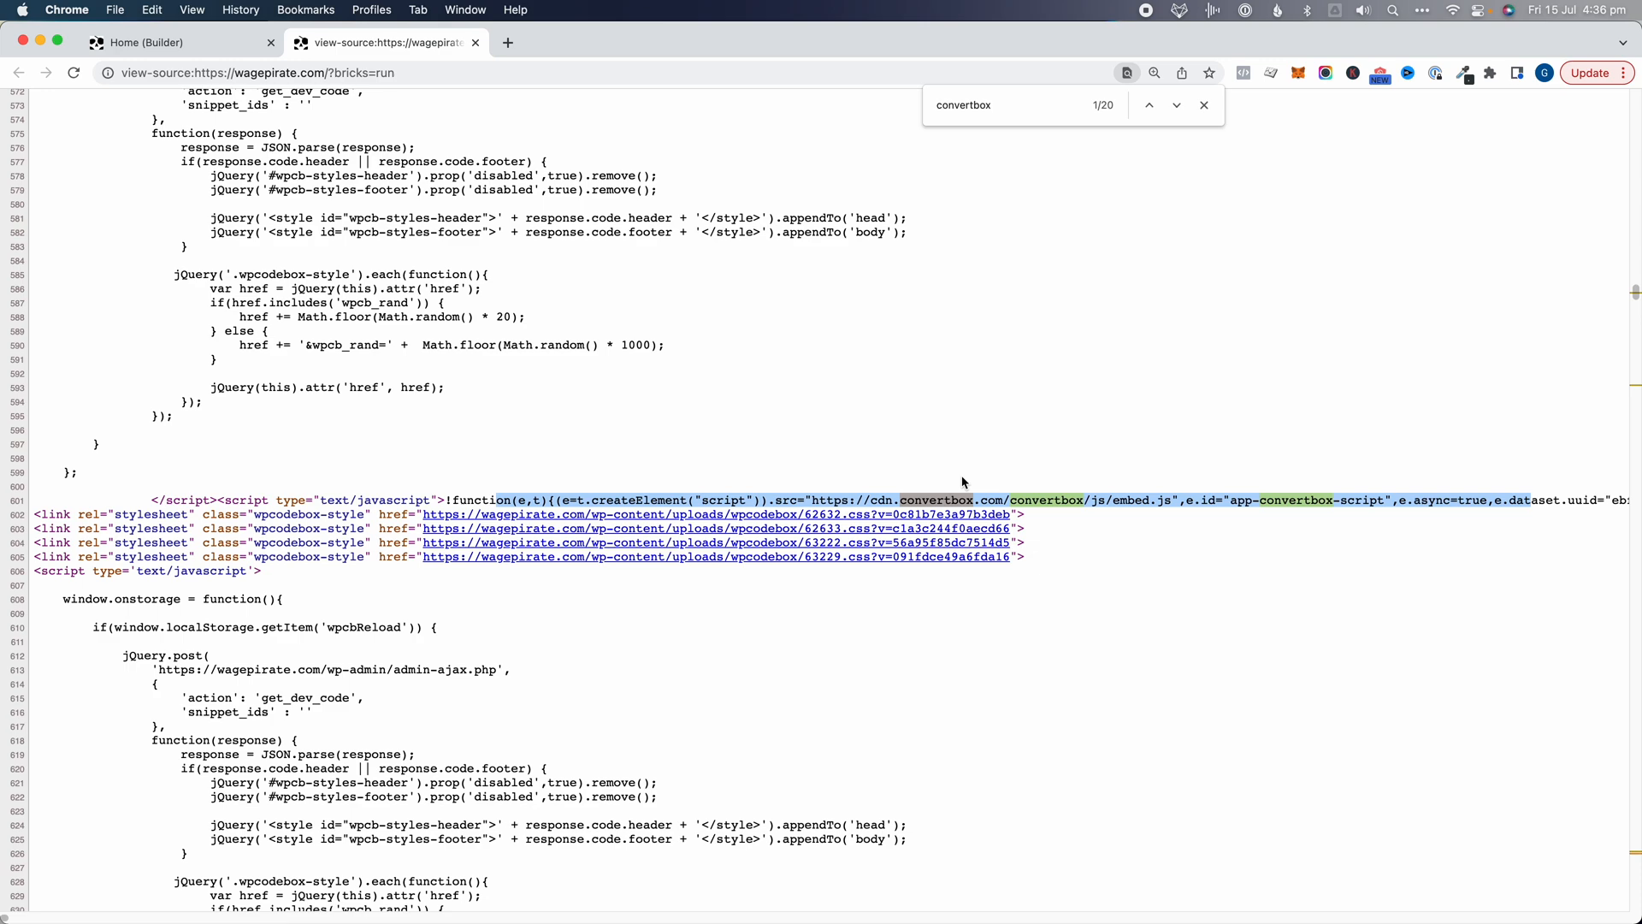
{"action": "left_click", "coordinate": [179, 43]}
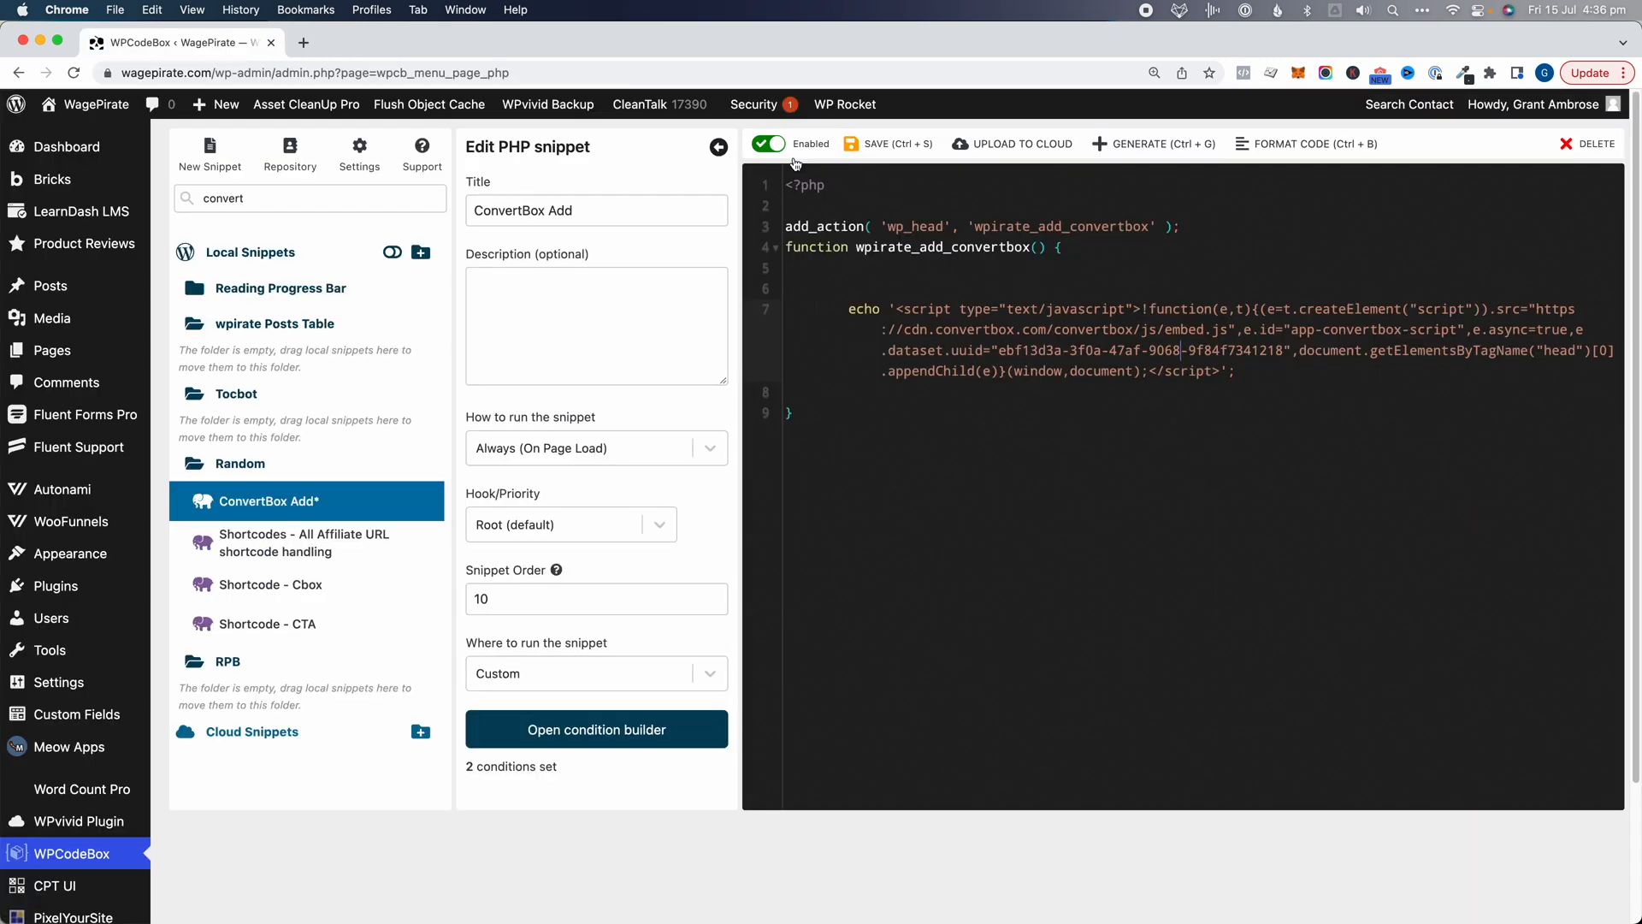
{"action": "left_click", "coordinate": [769, 144]}
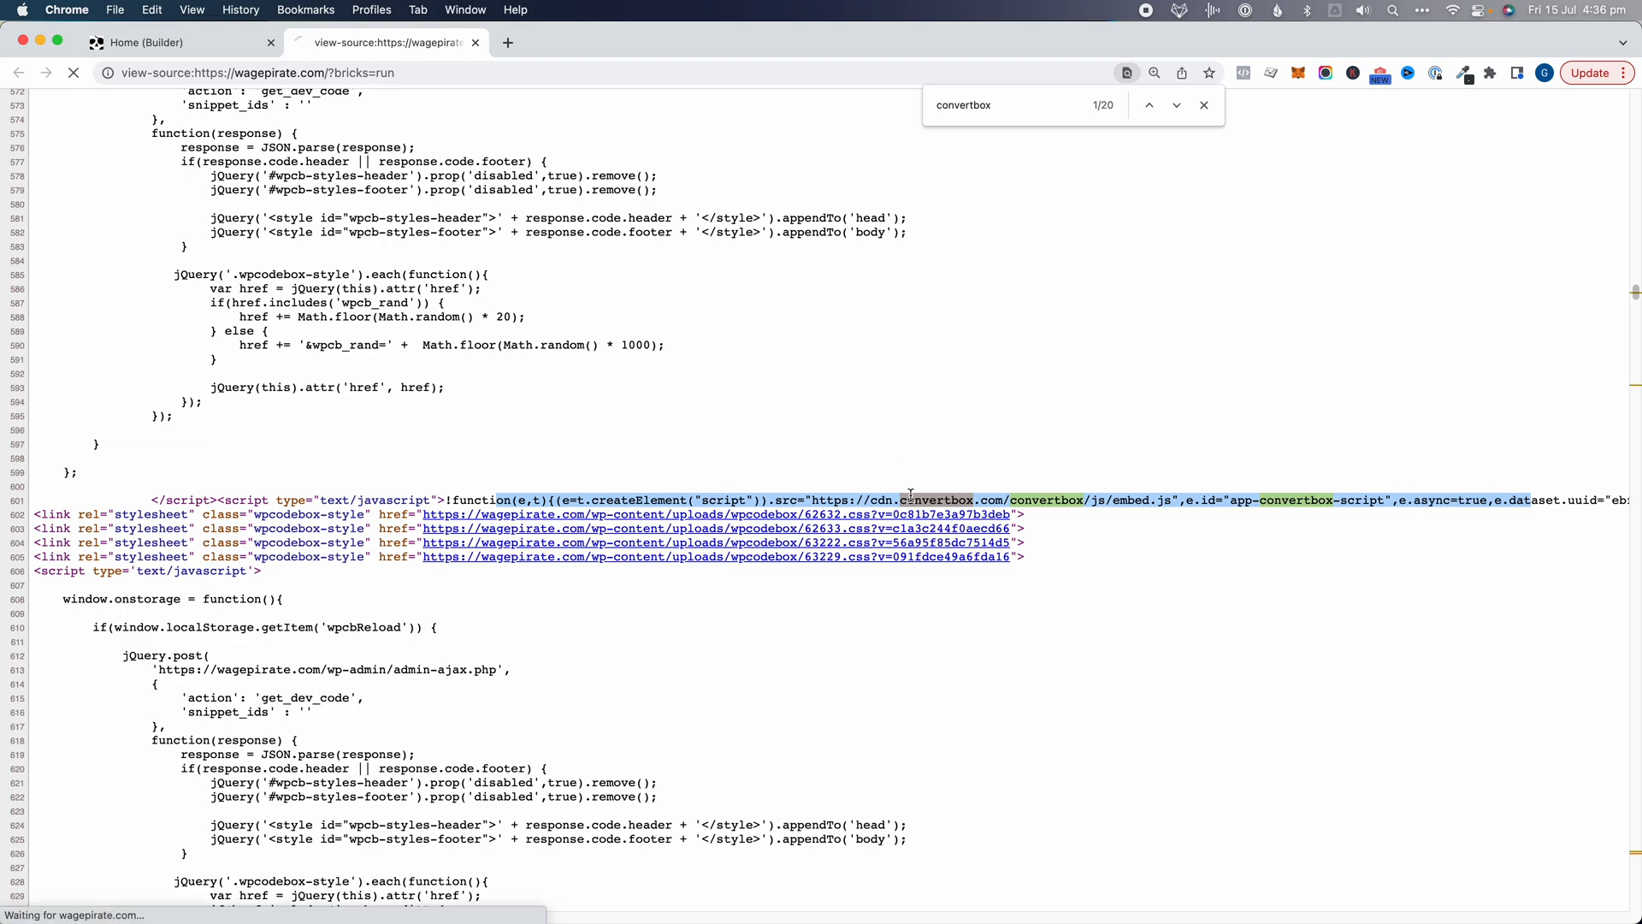
{"action": "left_click", "coordinate": [1204, 106]}
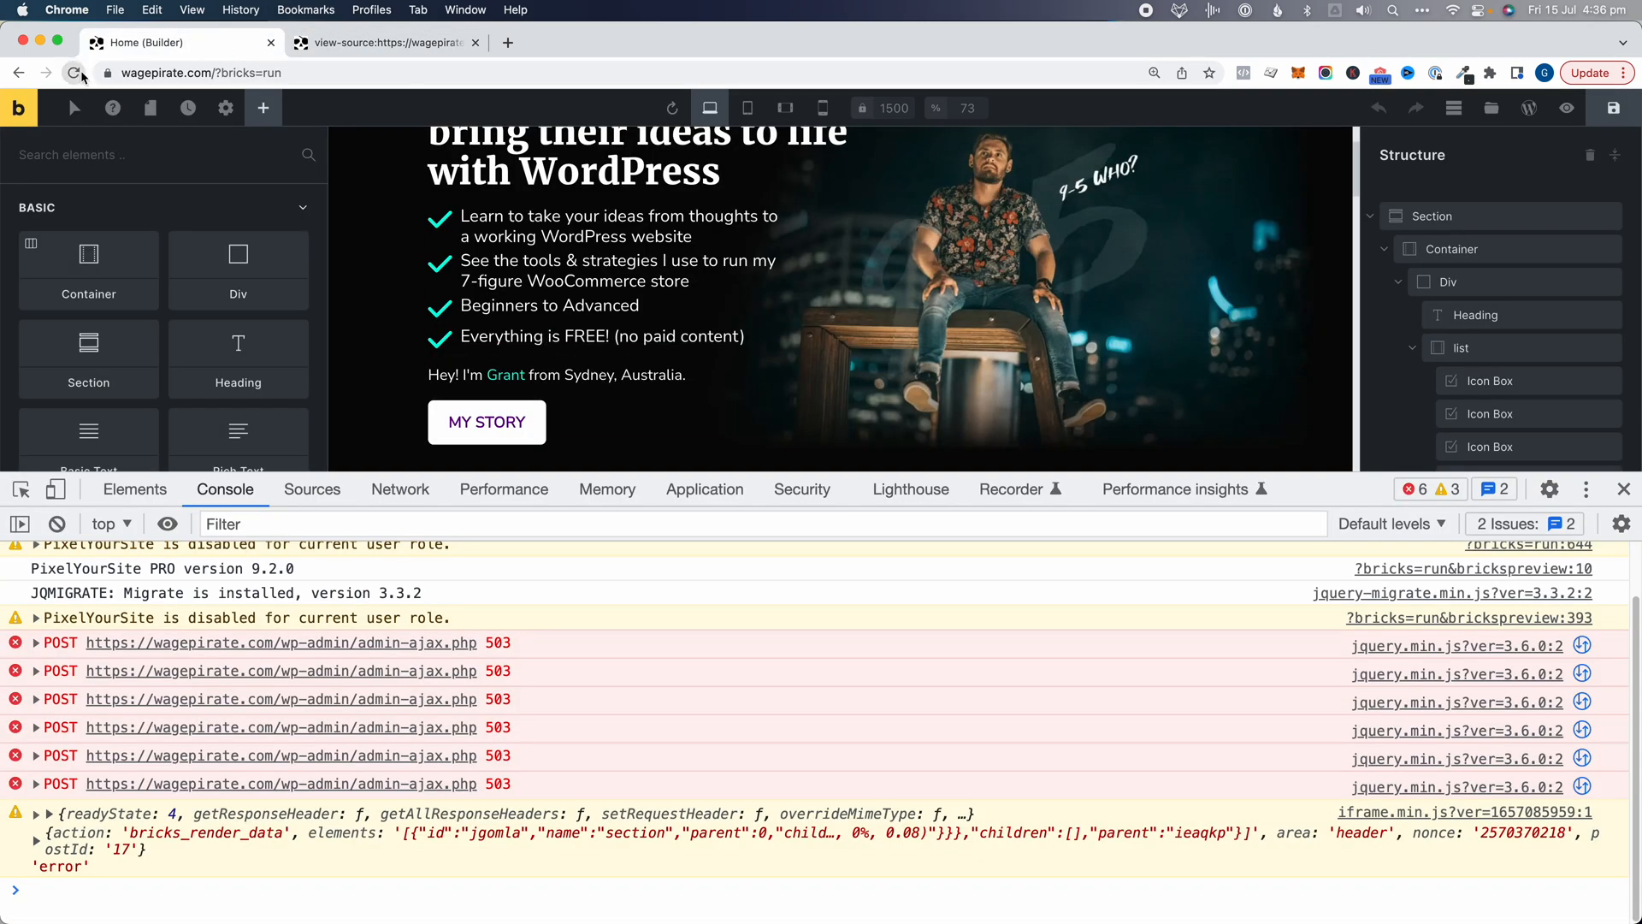
{"action": "left_click", "coordinate": [75, 71]}
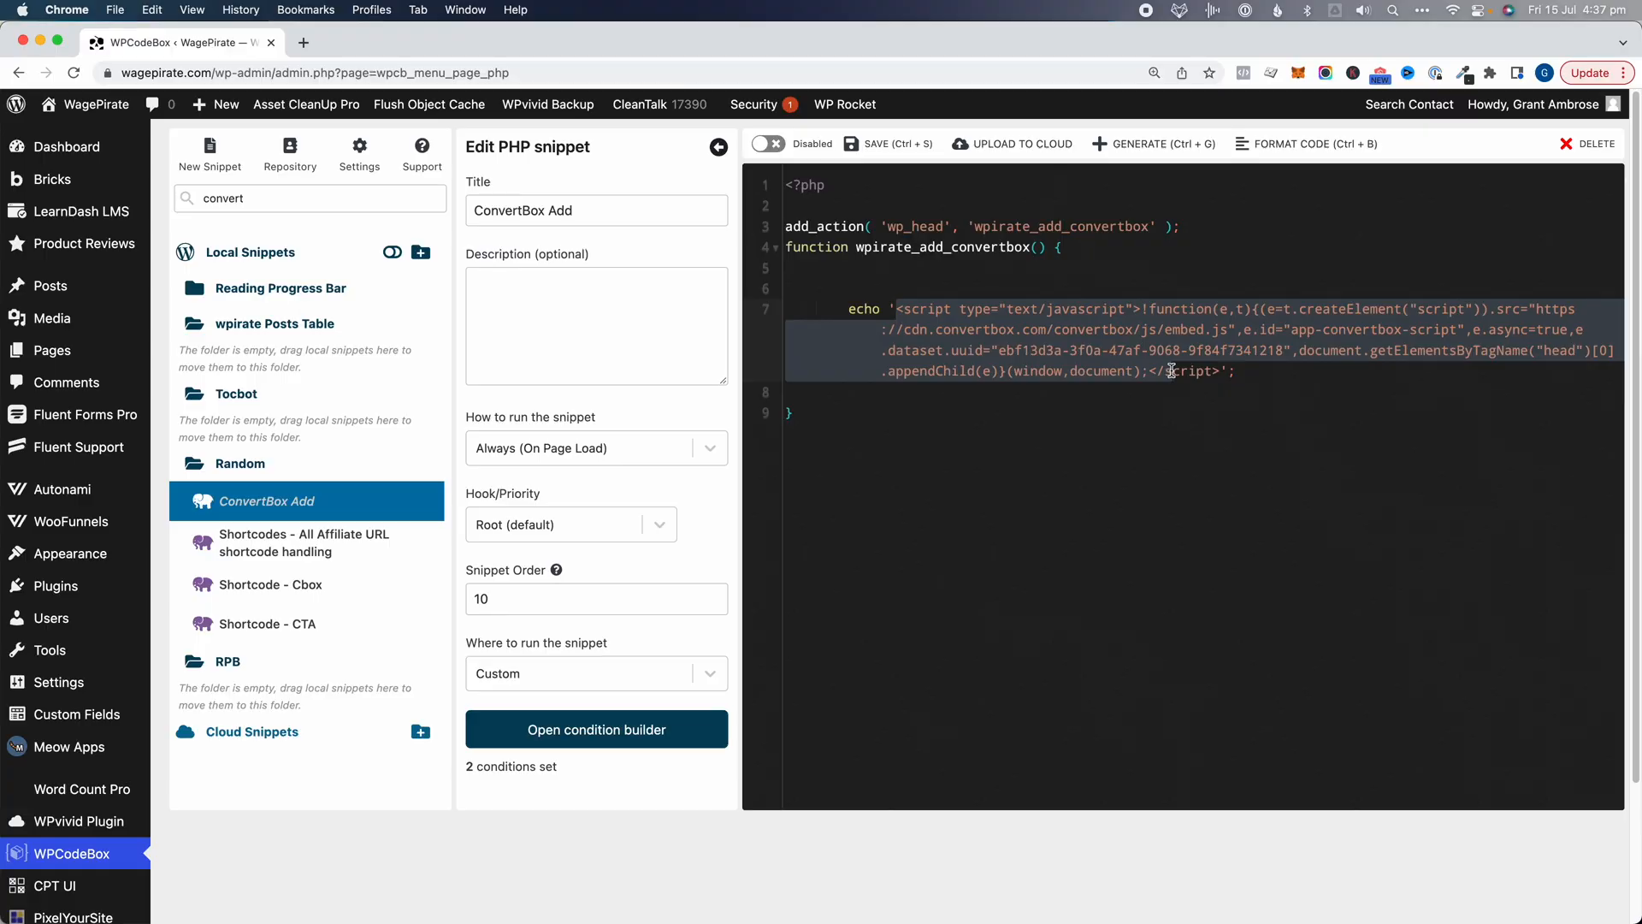
Step: Run ConvertBox Add everywhere, enable it, and wrap its echo in if( !is_admin() ){ }
{"action": "left_click", "coordinate": [595, 674]}
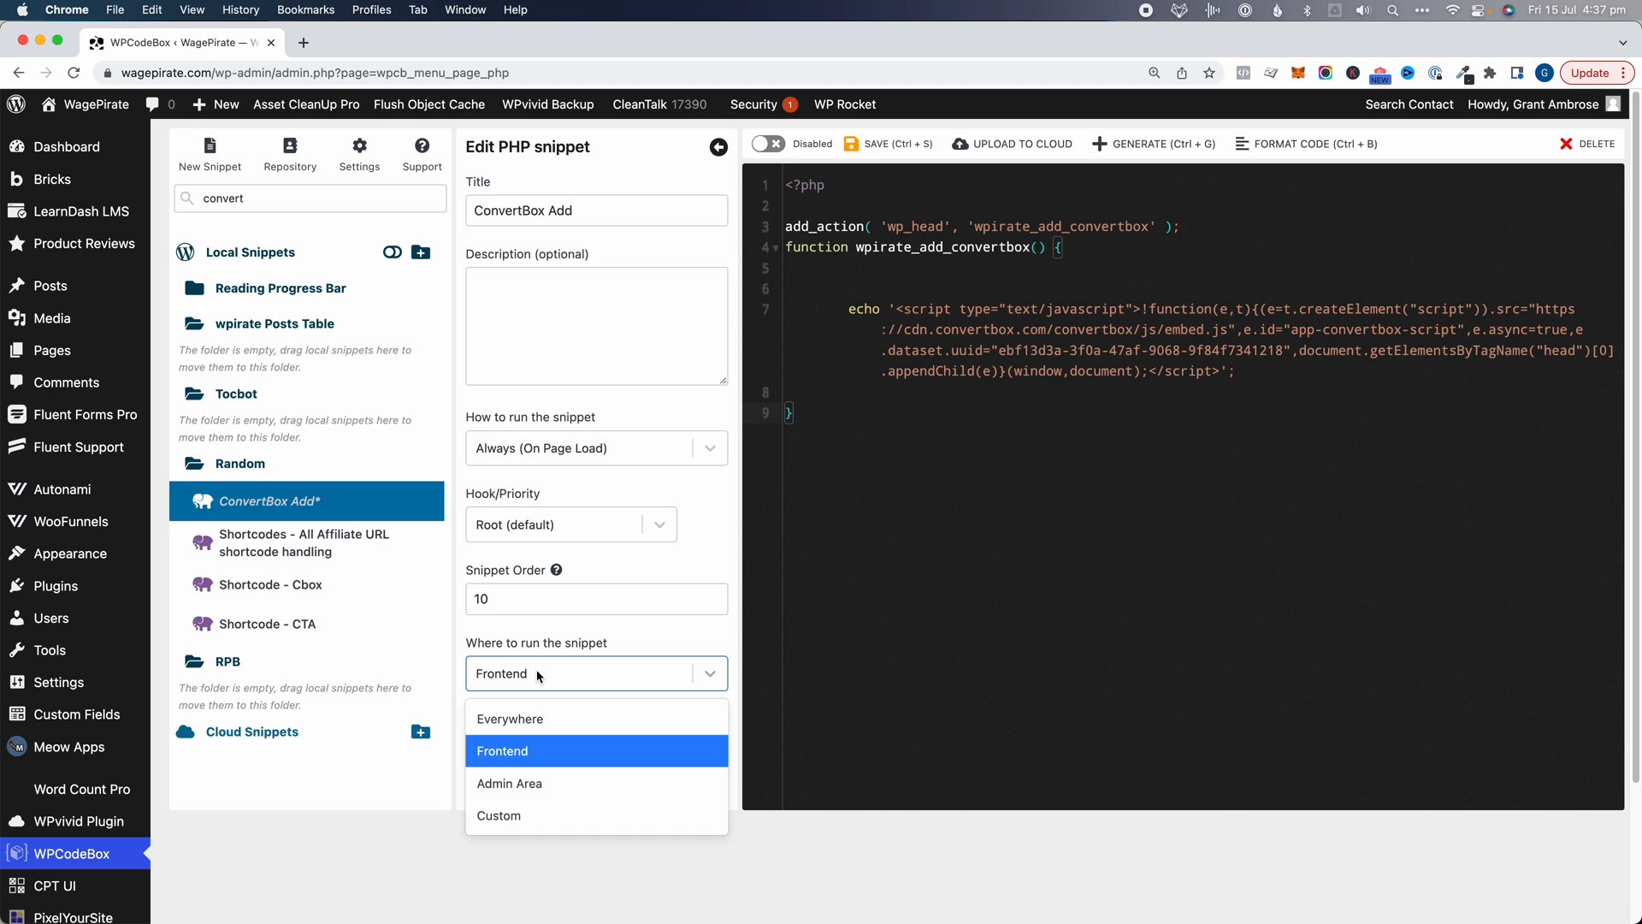
{"action": "left_click", "coordinate": [509, 718]}
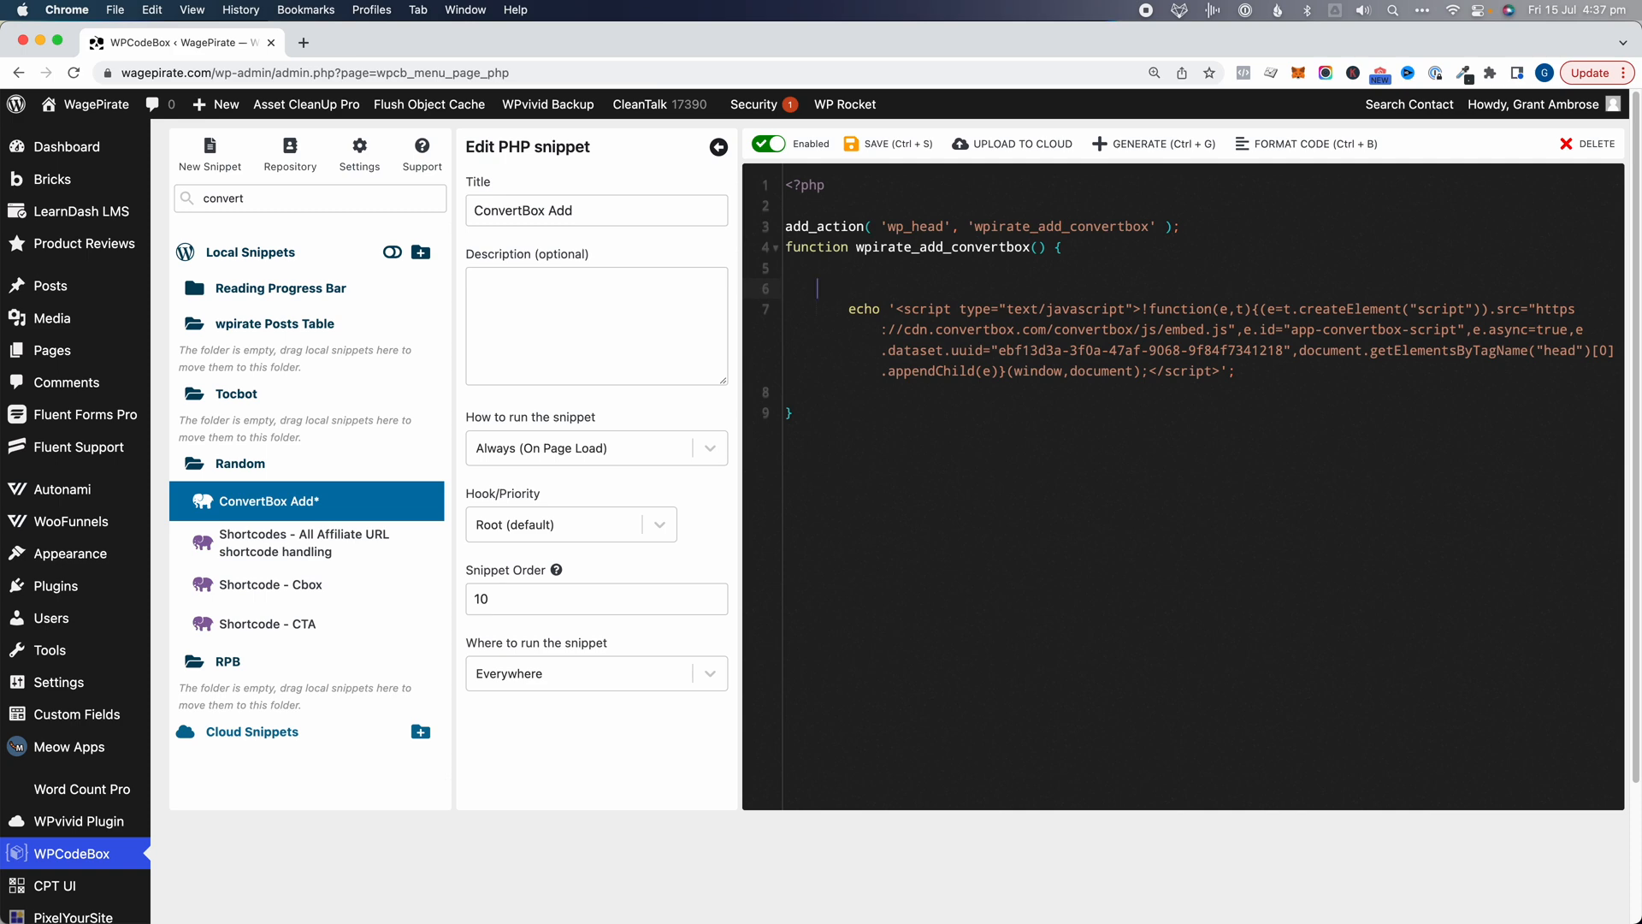
{"action": "type", "text": "if(){"}
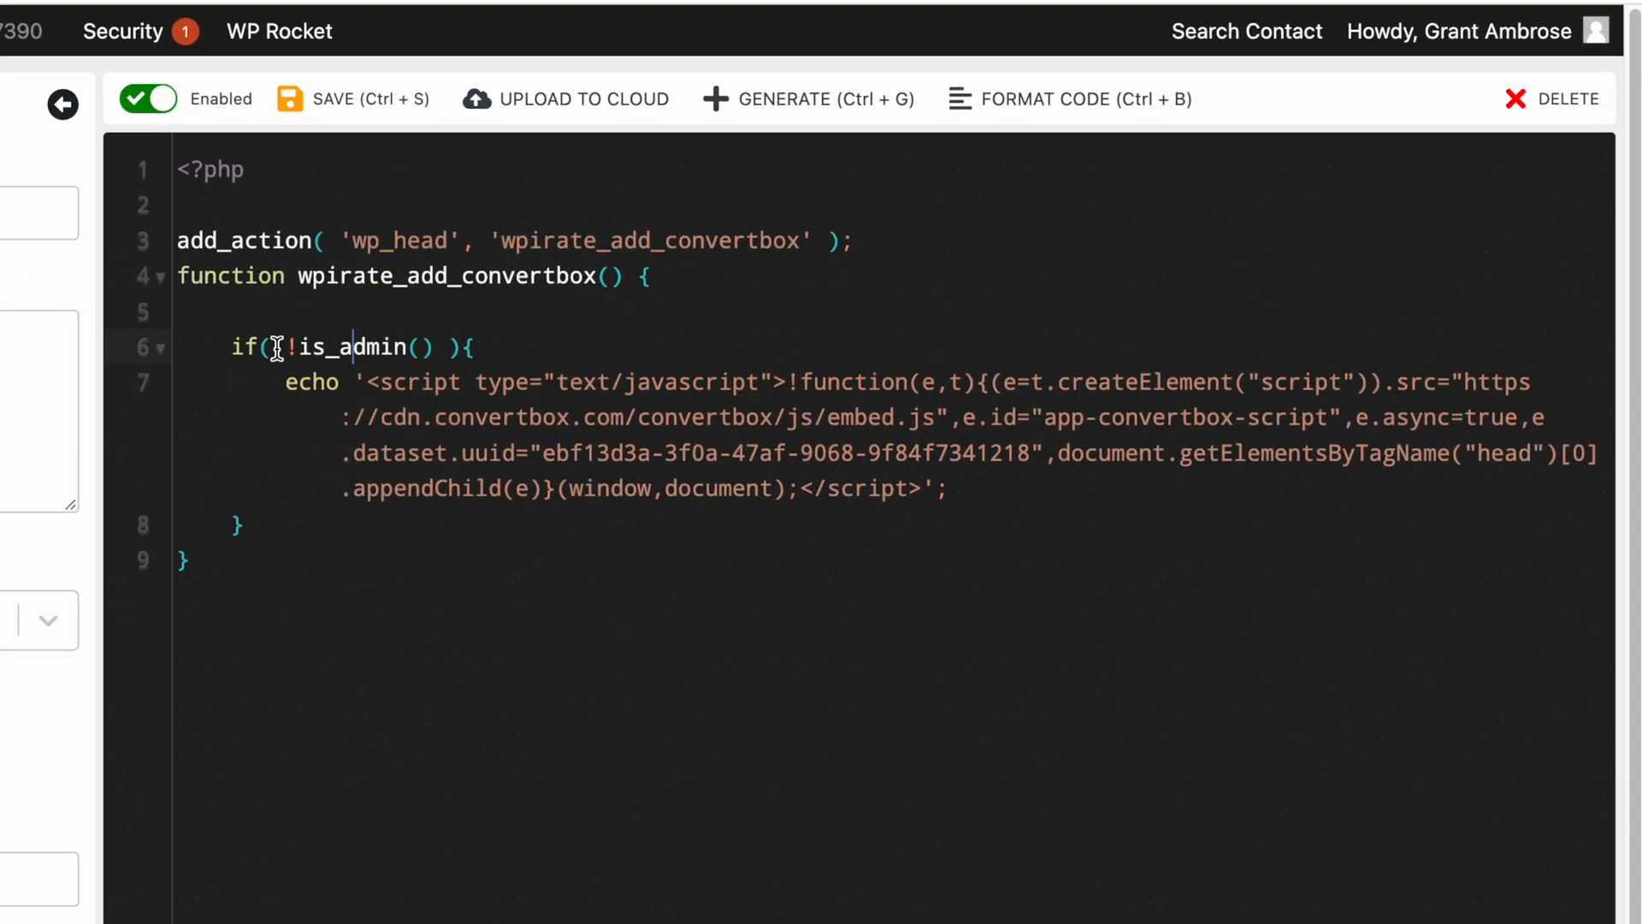
{"action": "left_click_drag", "start_coordinate": [284, 381], "coordinate": [946, 487]}
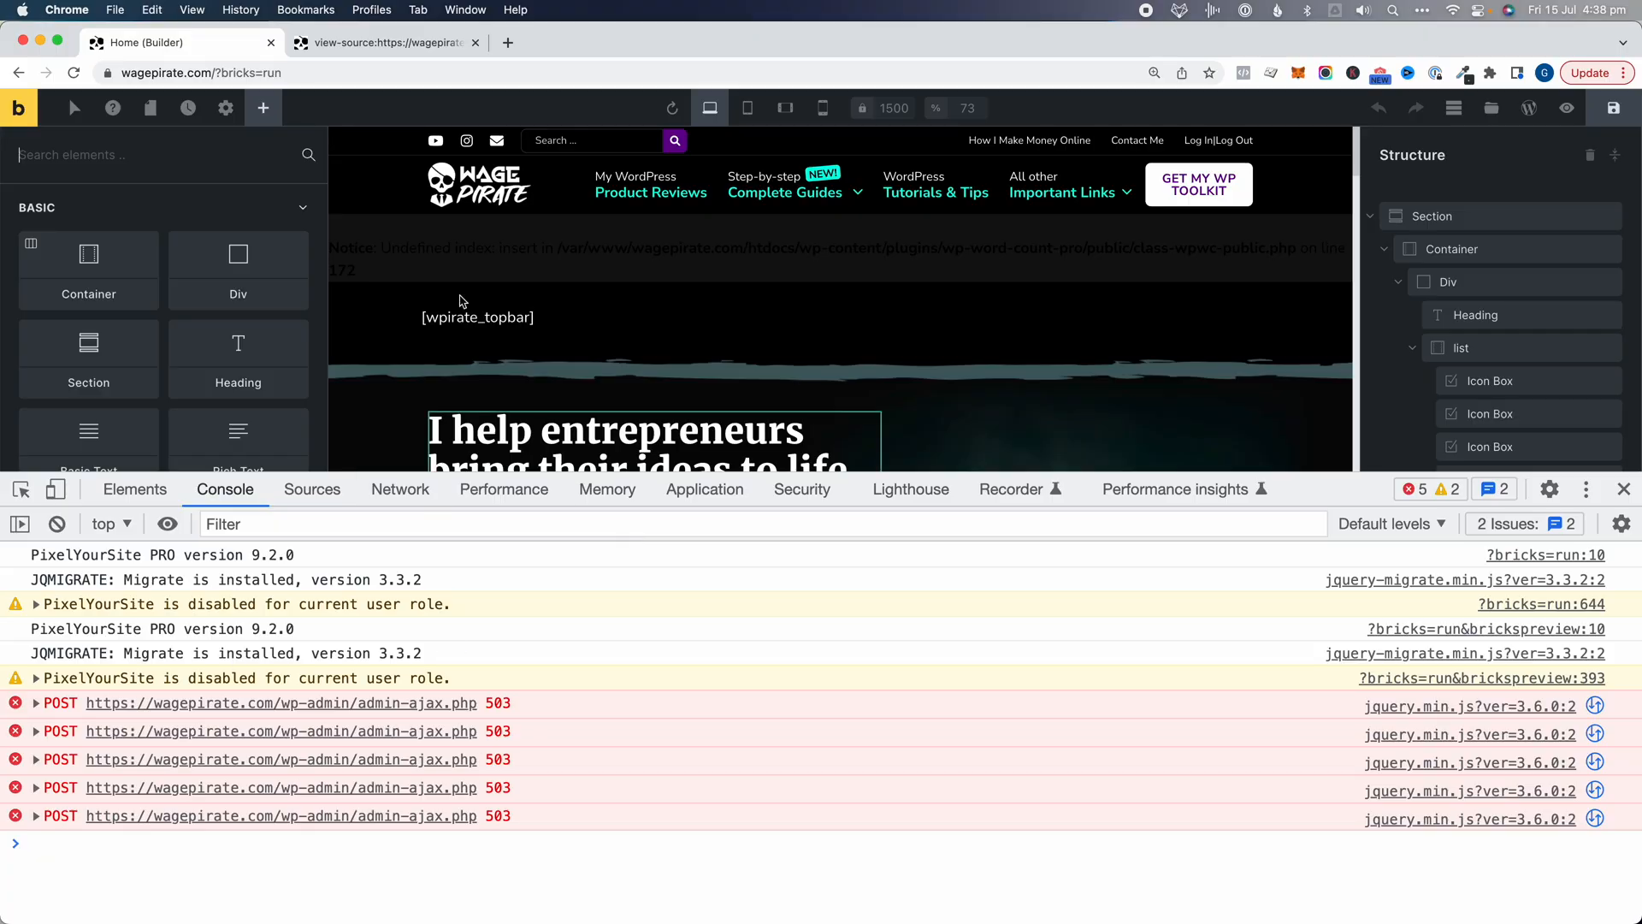
{"action": "left_click", "coordinate": [387, 43]}
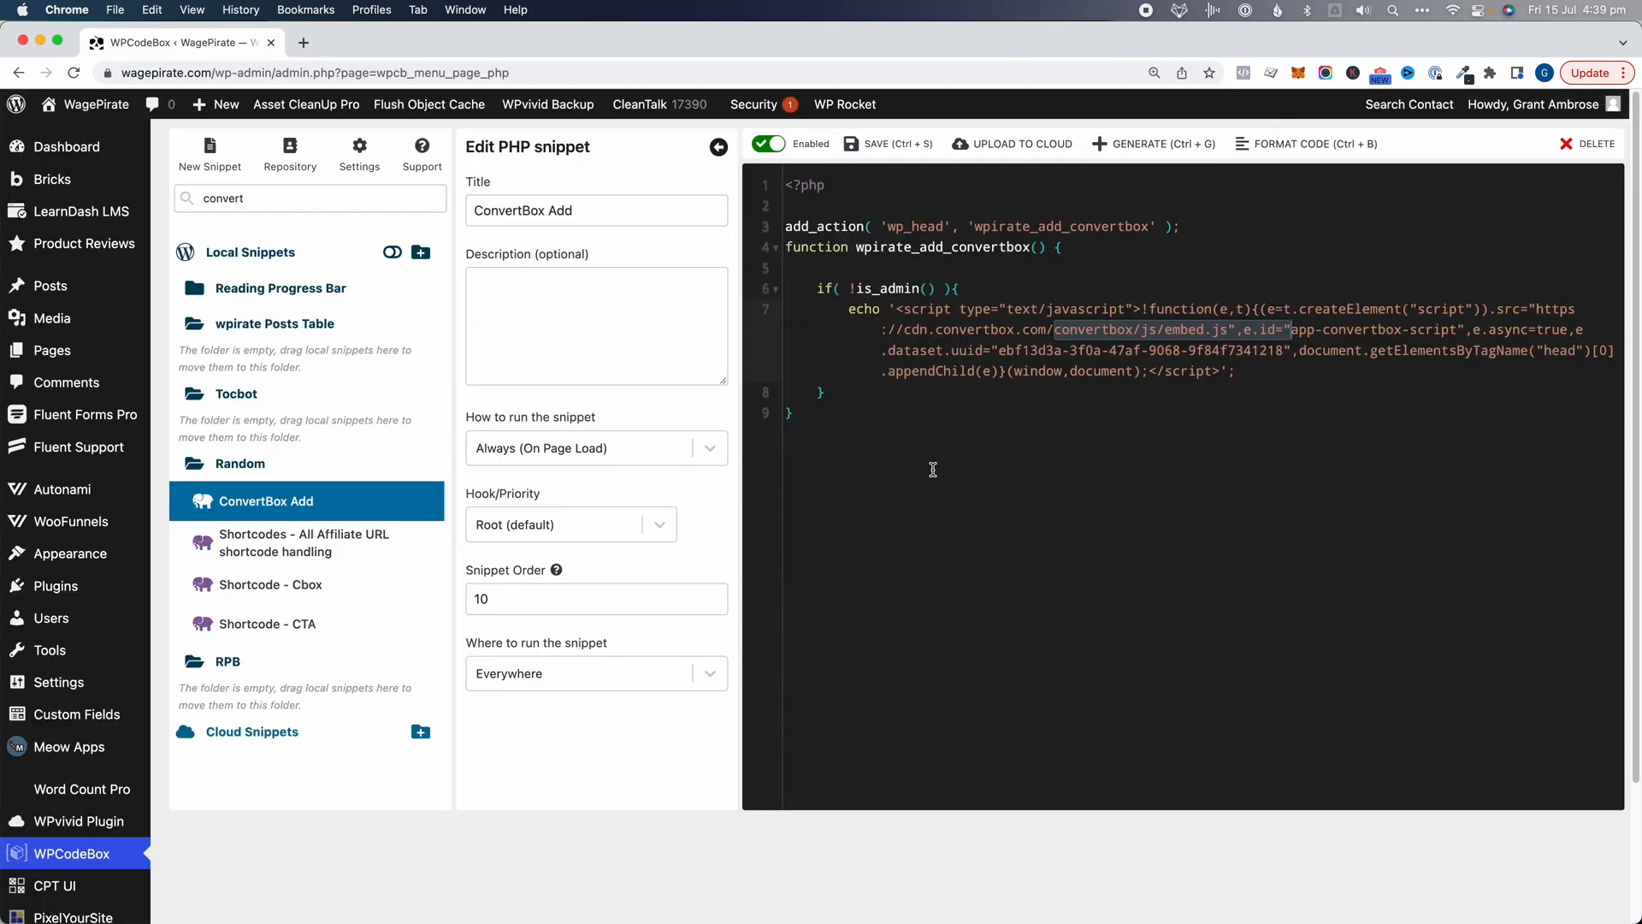
Step: Replace is_admin() with bricks_is_builder() in the snippet's if condition
{"action": "left_click", "coordinate": [767, 144]}
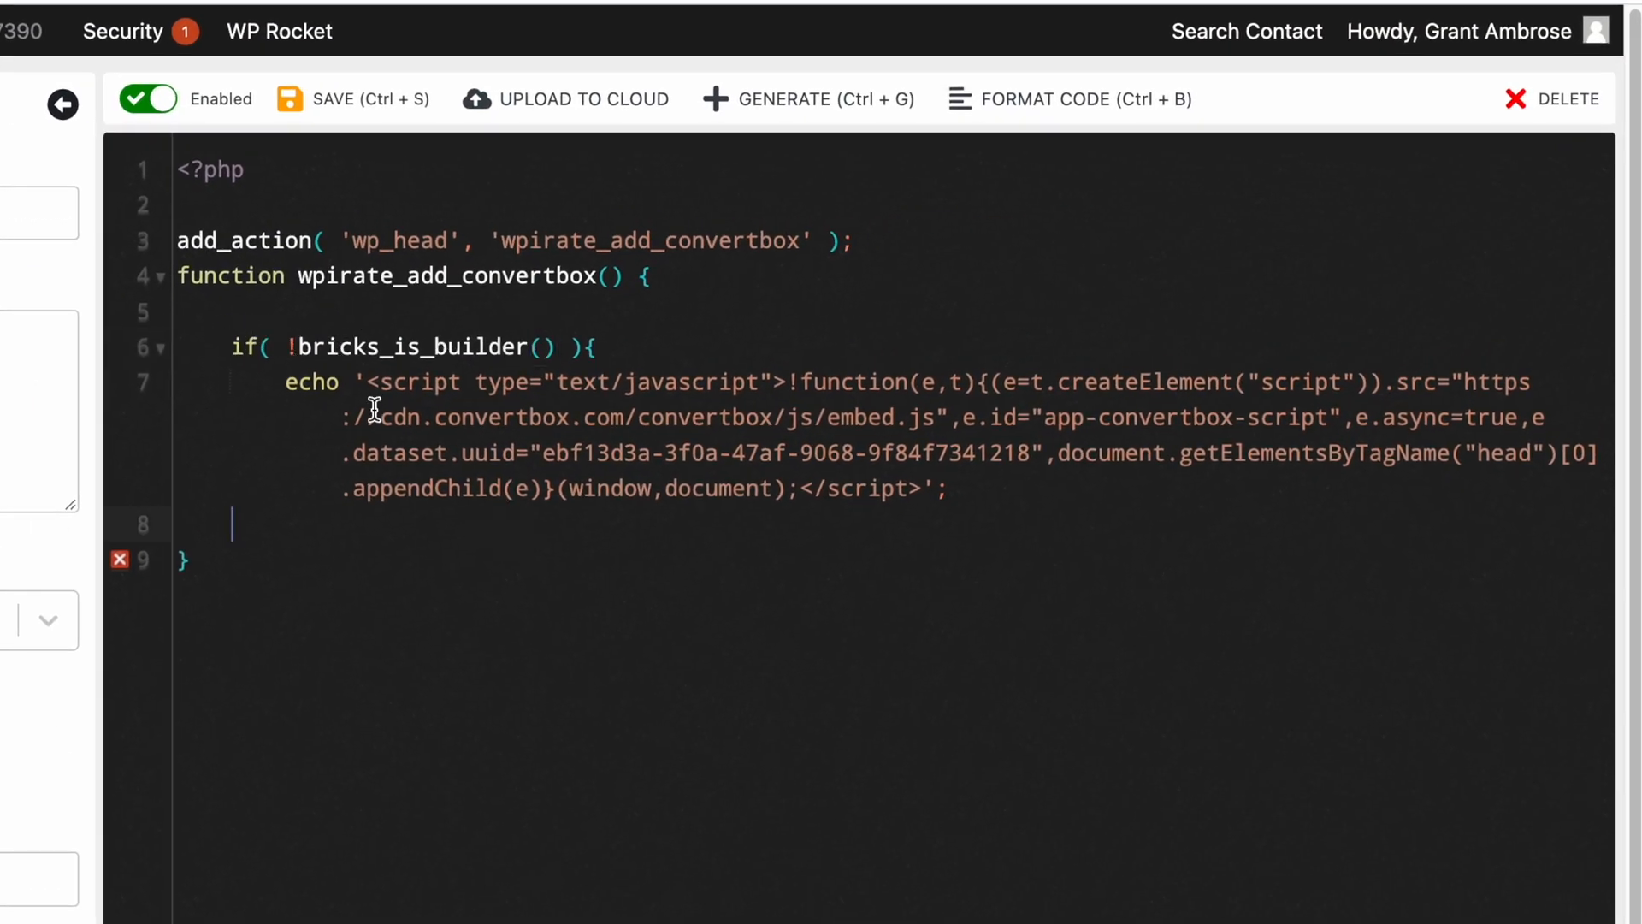
Step: Extend the condition with && !current_user_can('administrator'), save, and view the live homepage
{"action": "double_click", "coordinate": [516, 346]}
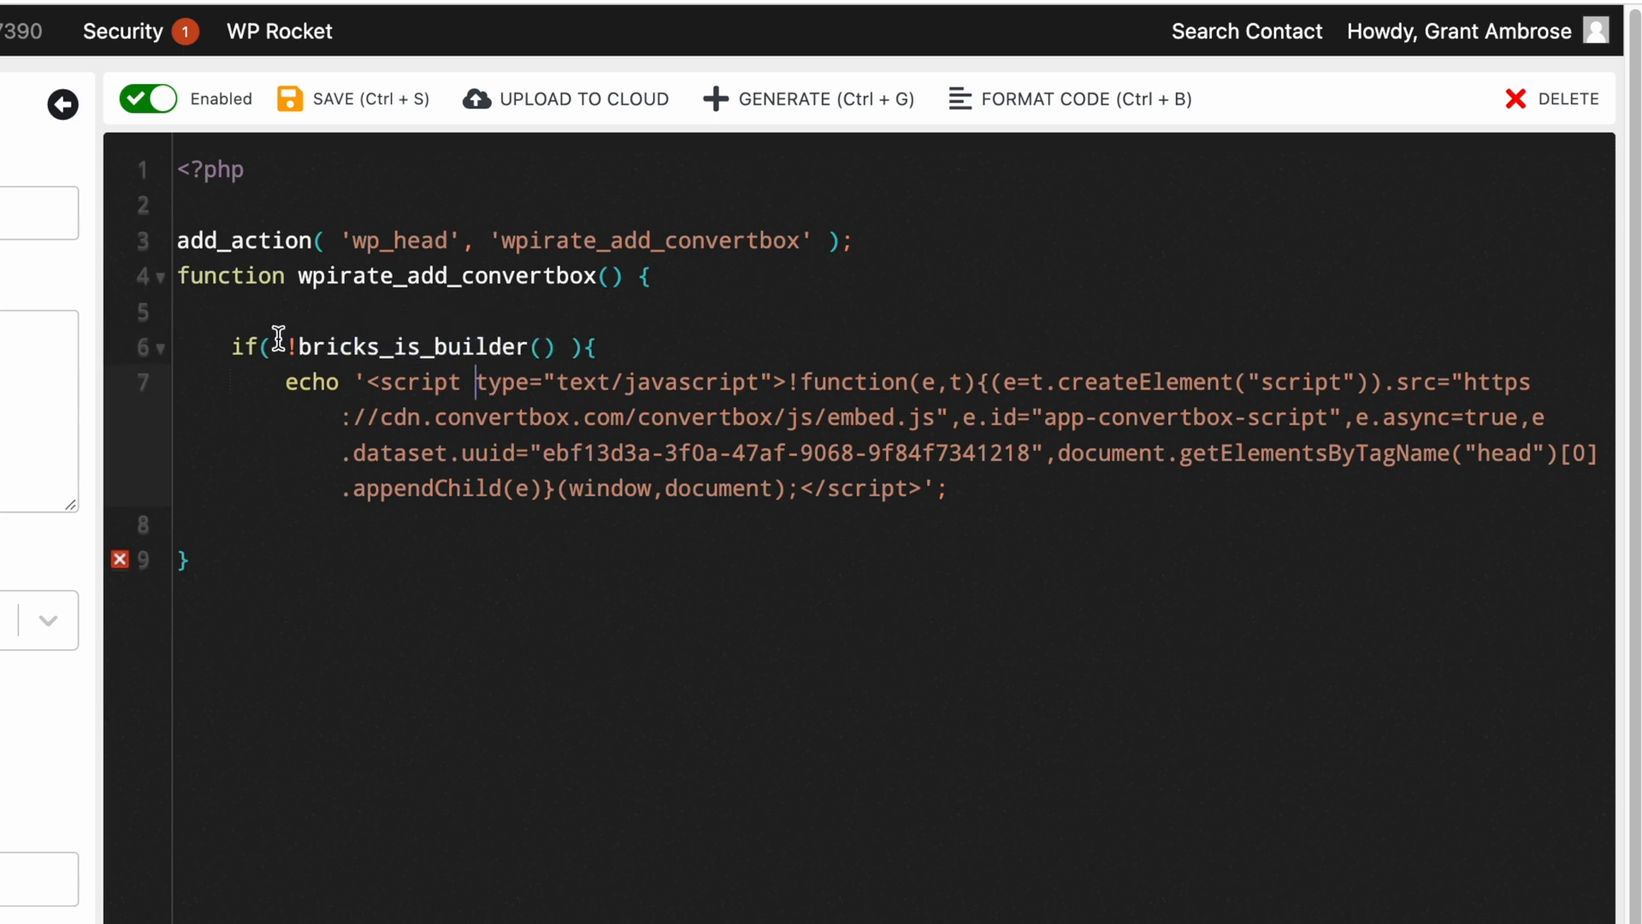
{"action": "double_click", "coordinate": [407, 347]}
{"action": "type", "text": "}"}
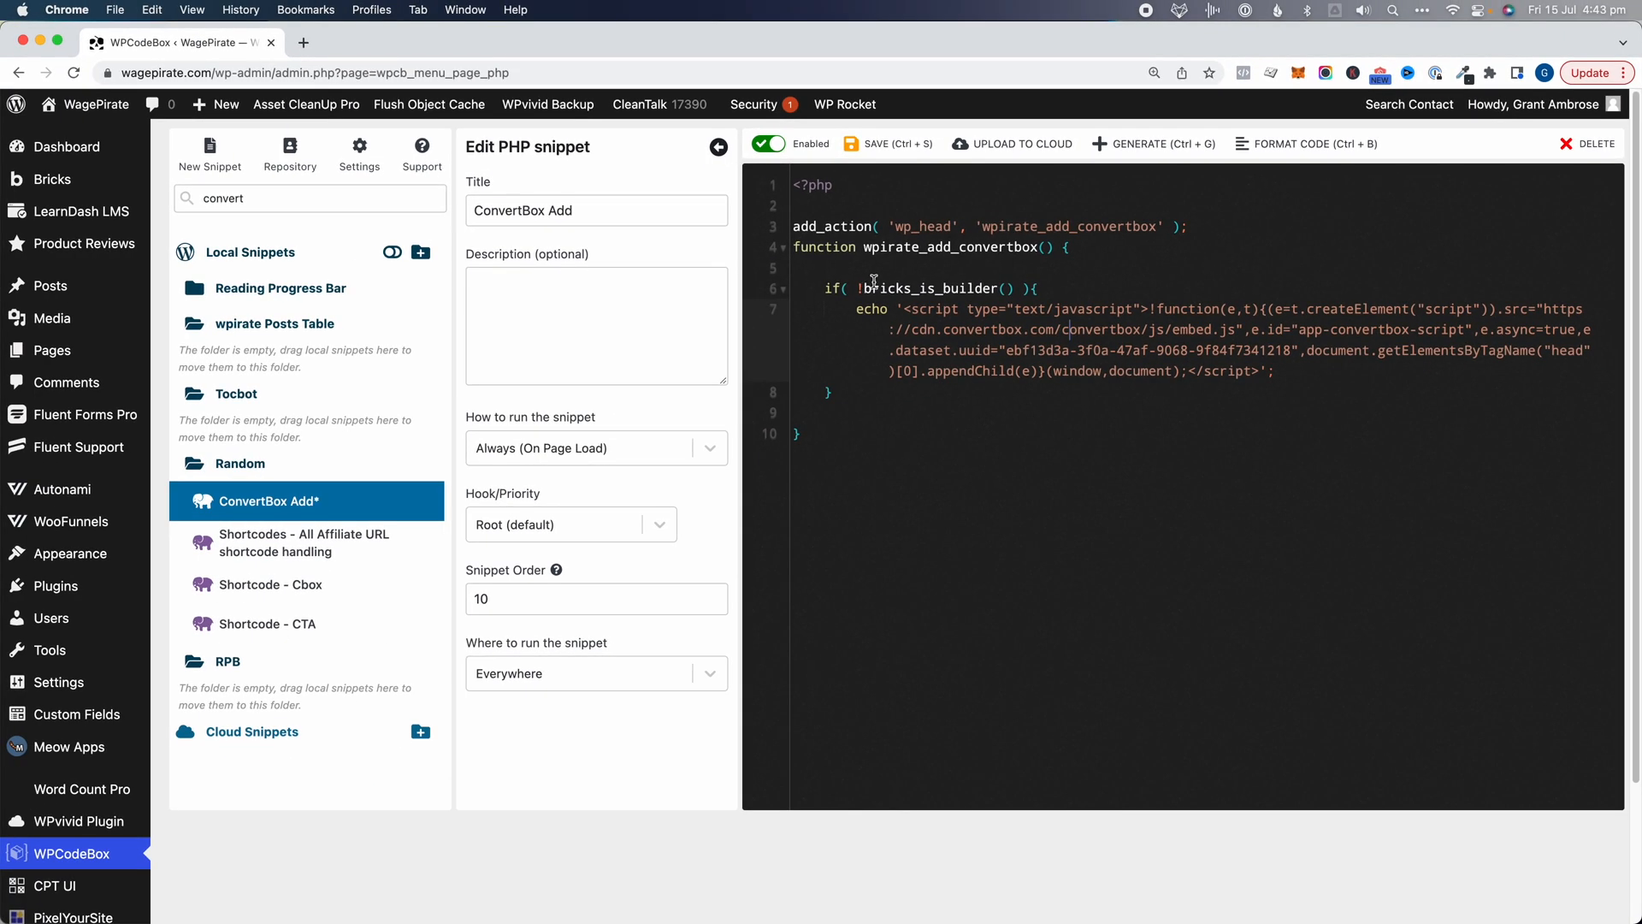
{"action": "left_click", "coordinate": [887, 144]}
{"action": "type", "text": "&& !current_user_can('administrator') "}
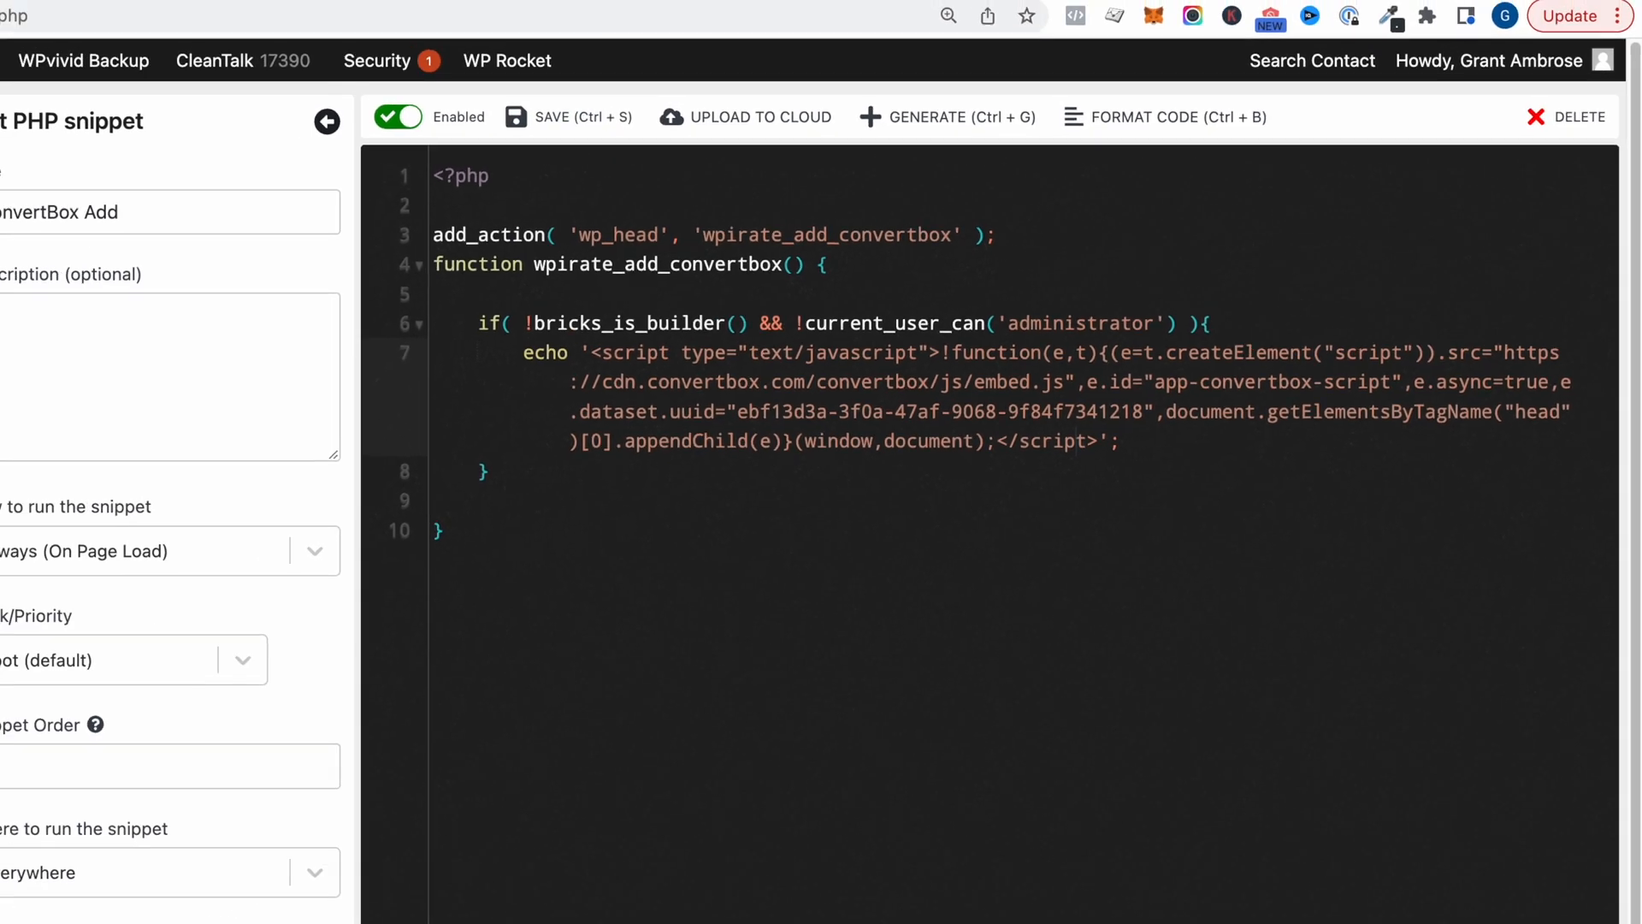
{"action": "left_click", "coordinate": [383, 41]}
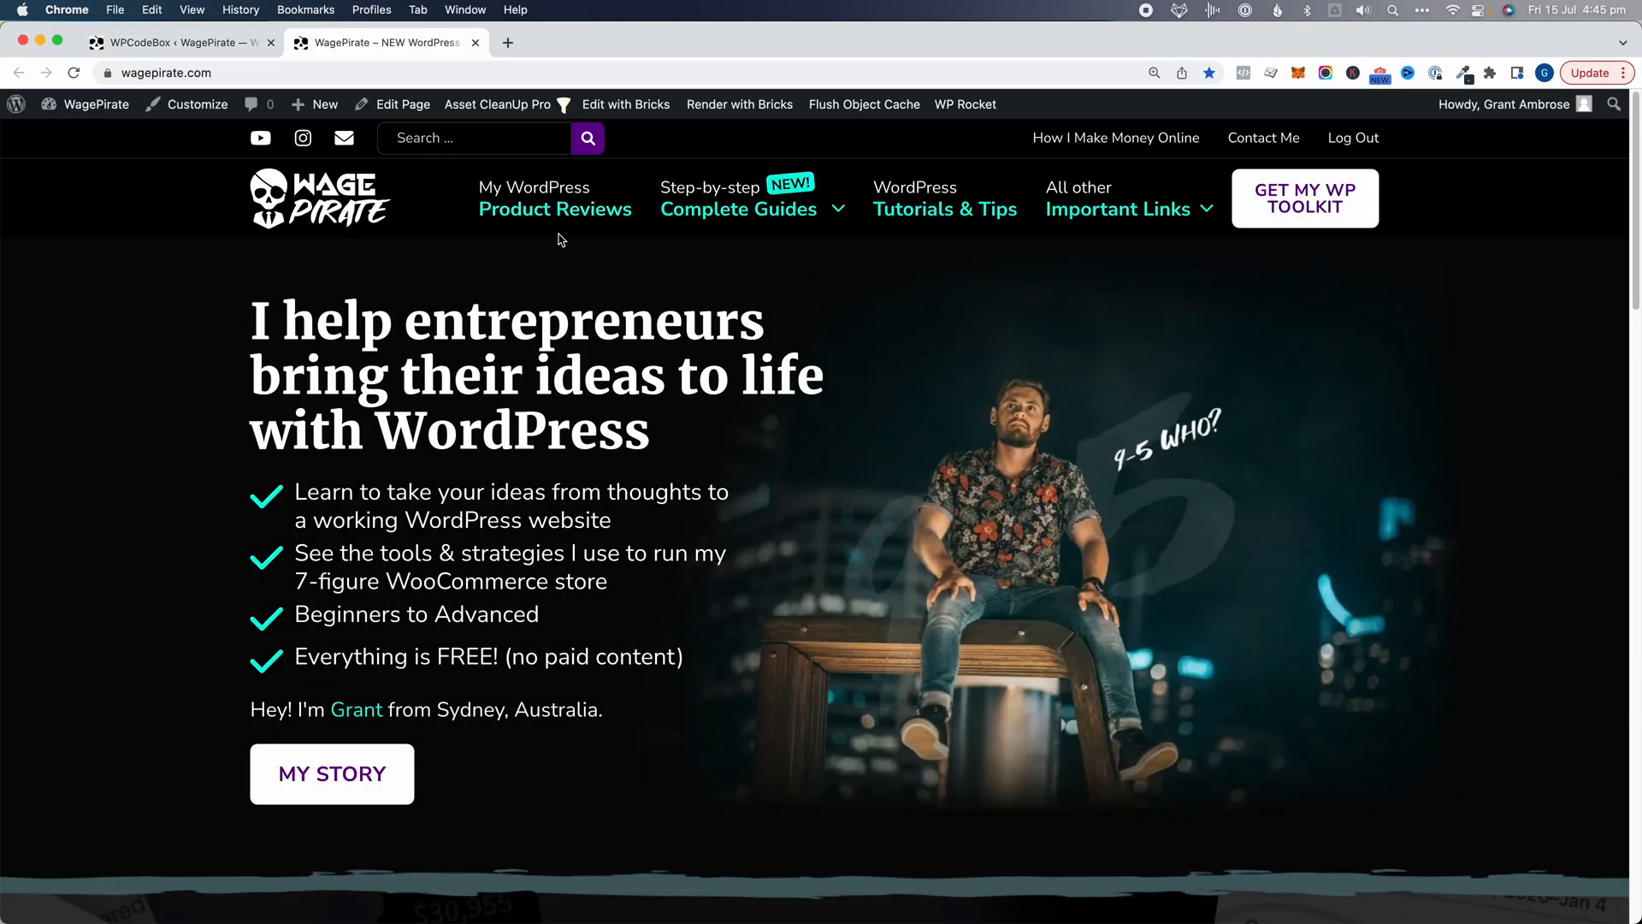
{"action": "mouse_move", "coordinate": [777, 475]}
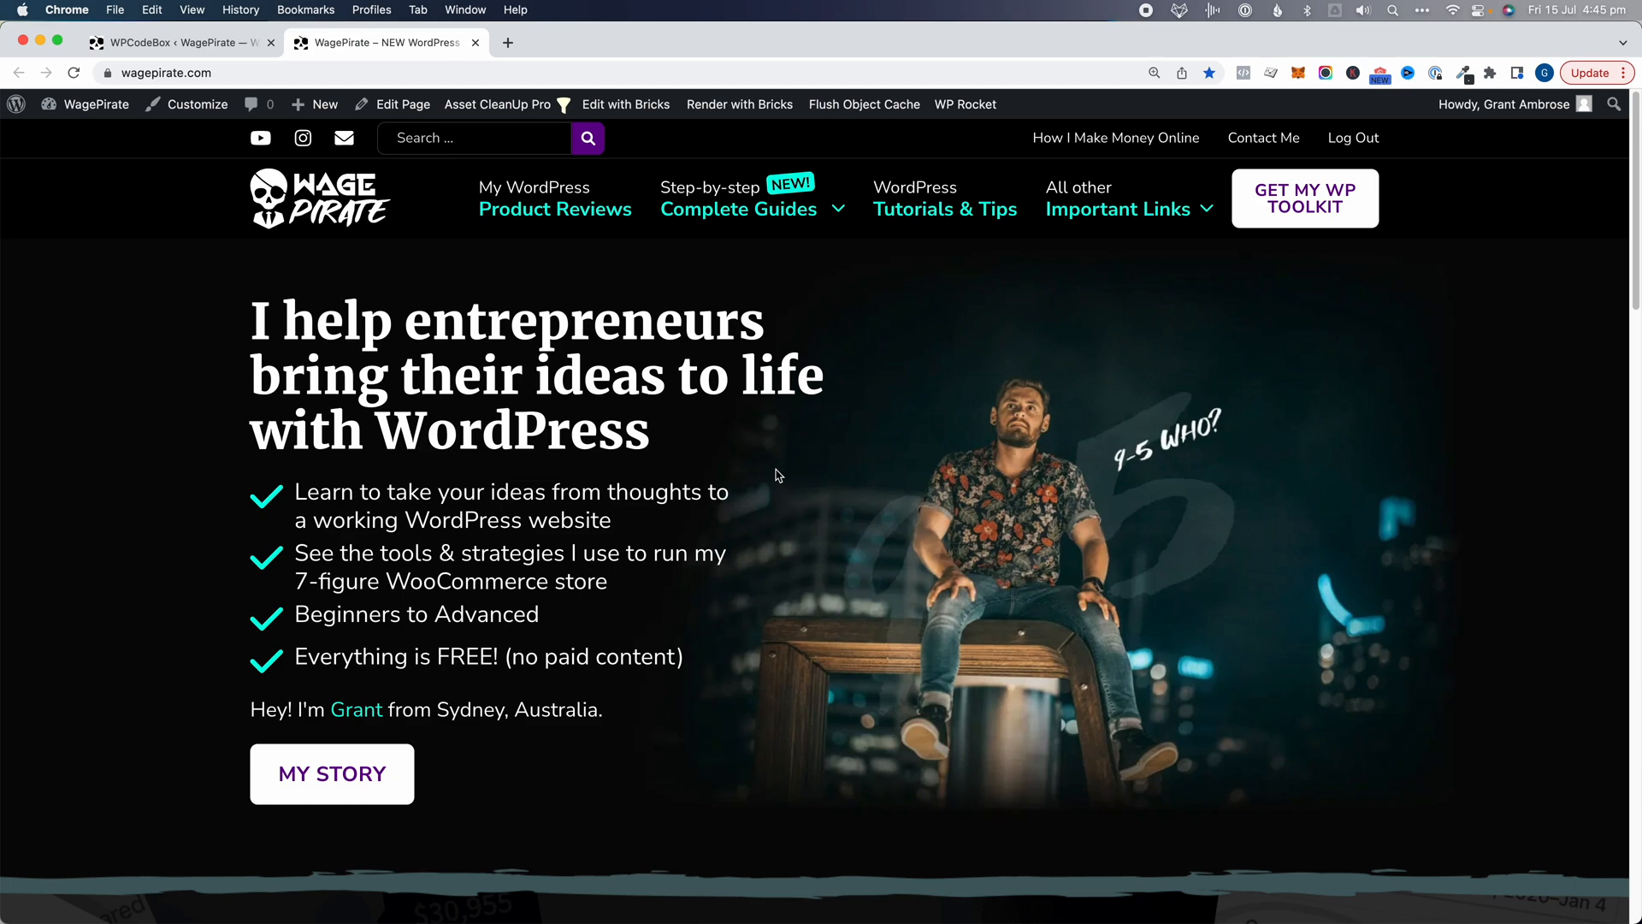
Step: Look over the wagepirate.com homepage, then open the Bricks element-render conditional snippet
{"action": "scroll", "scroll_direction": "down", "scroll_amount": 3}
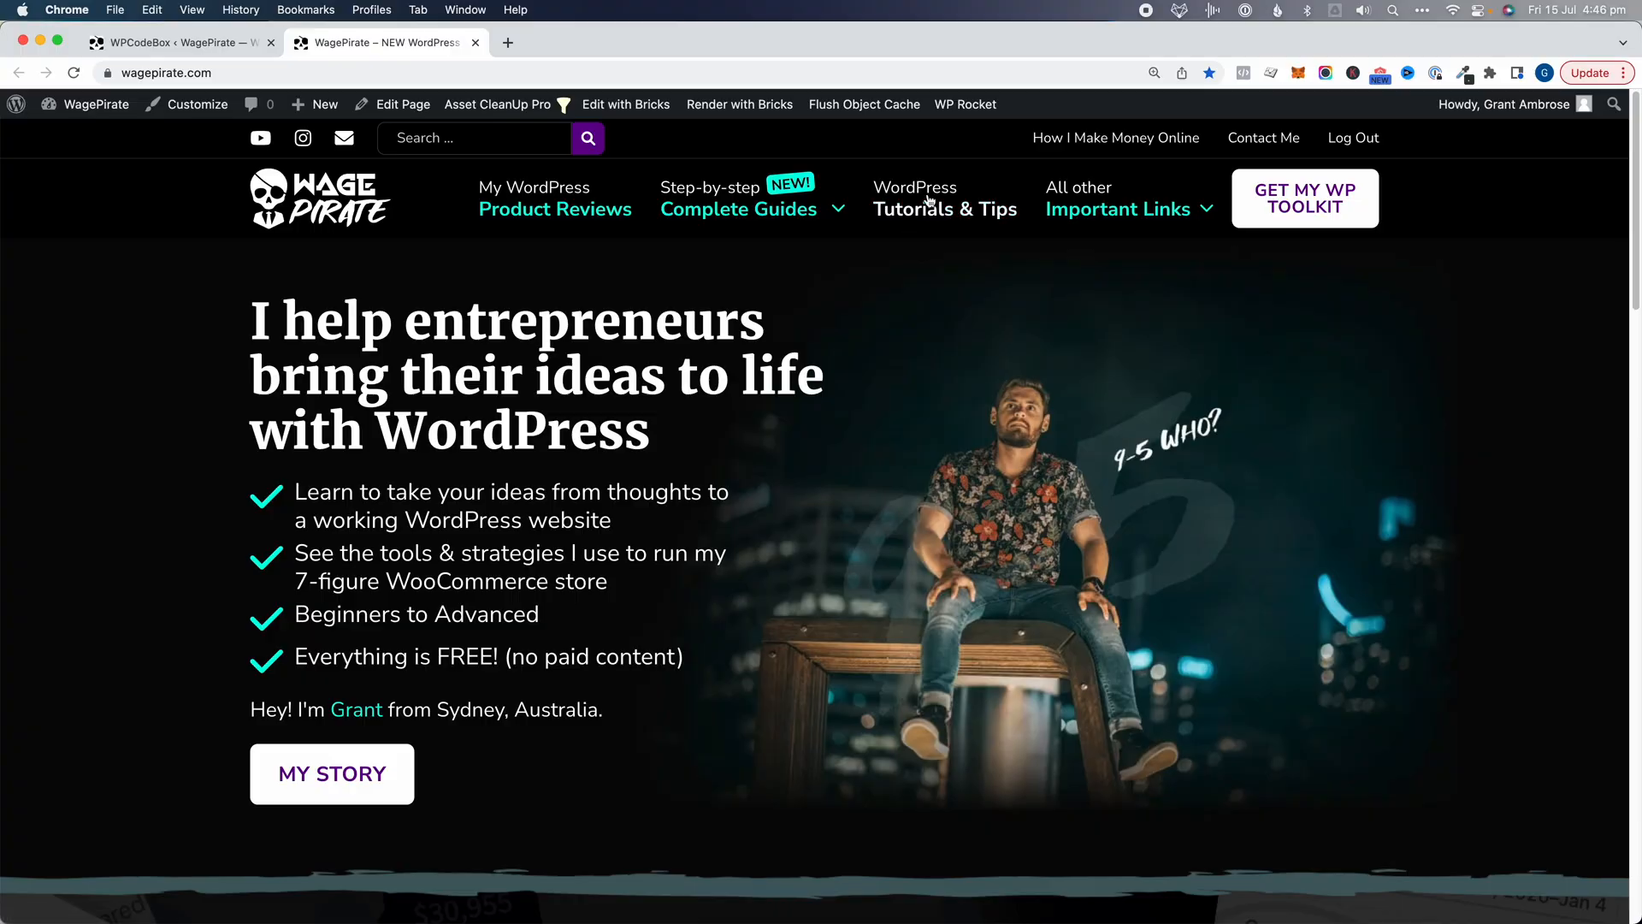
{"action": "left_click", "coordinate": [185, 42]}
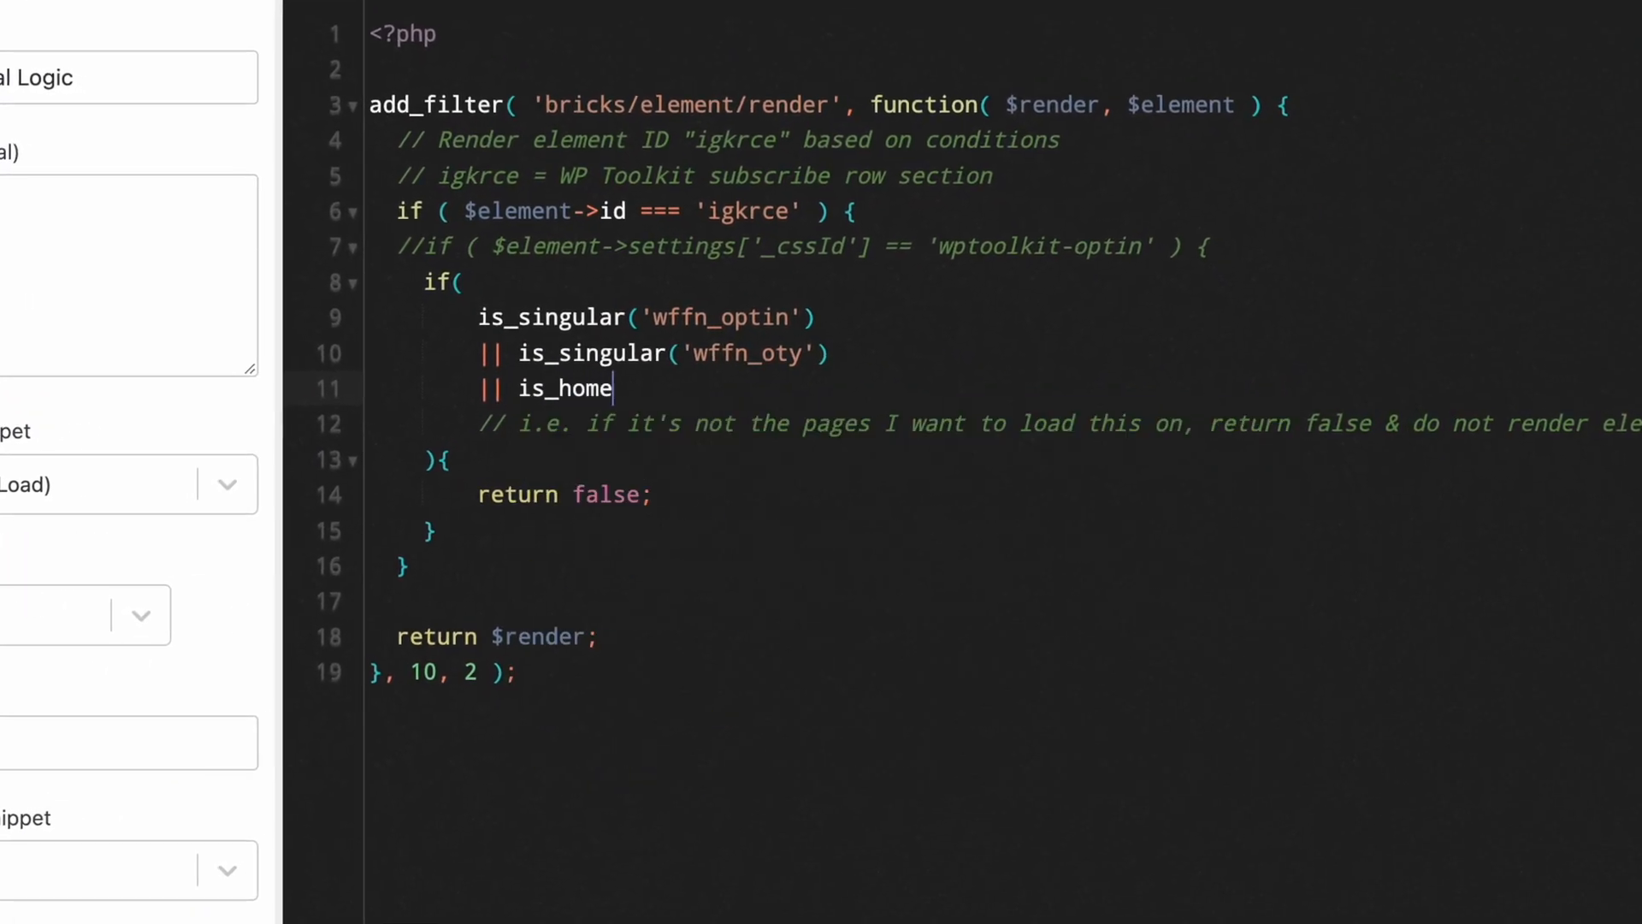
Step: Complete is_home() with parentheses in the element render hide conditions
{"action": "type", "text": "()"}
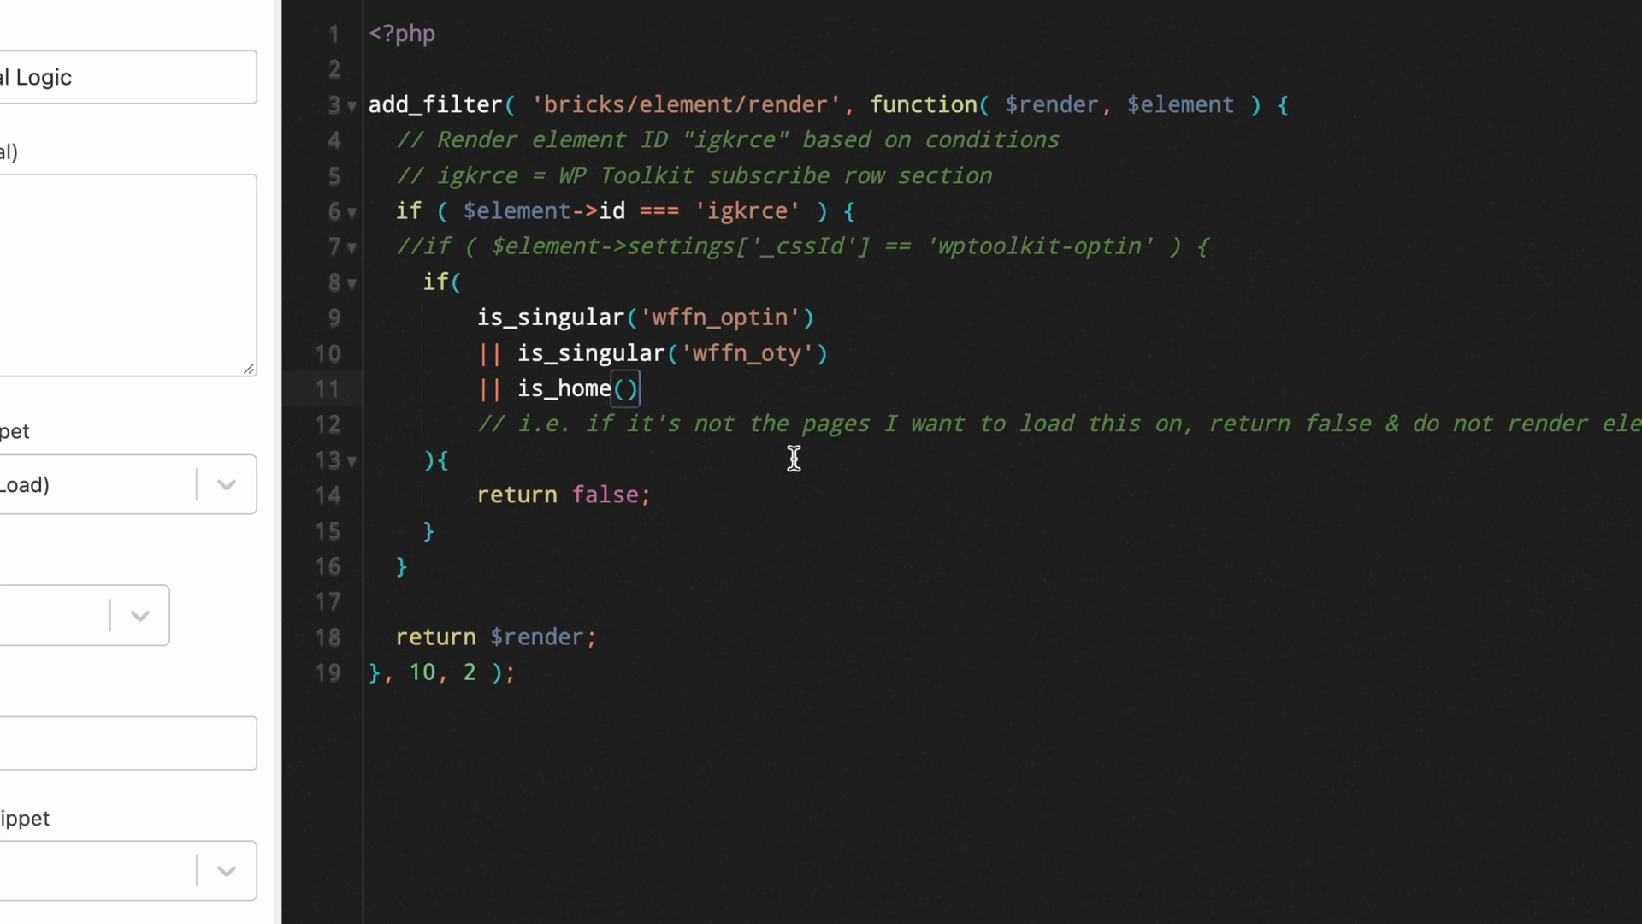
{"action": "left_click", "coordinate": [834, 212]}
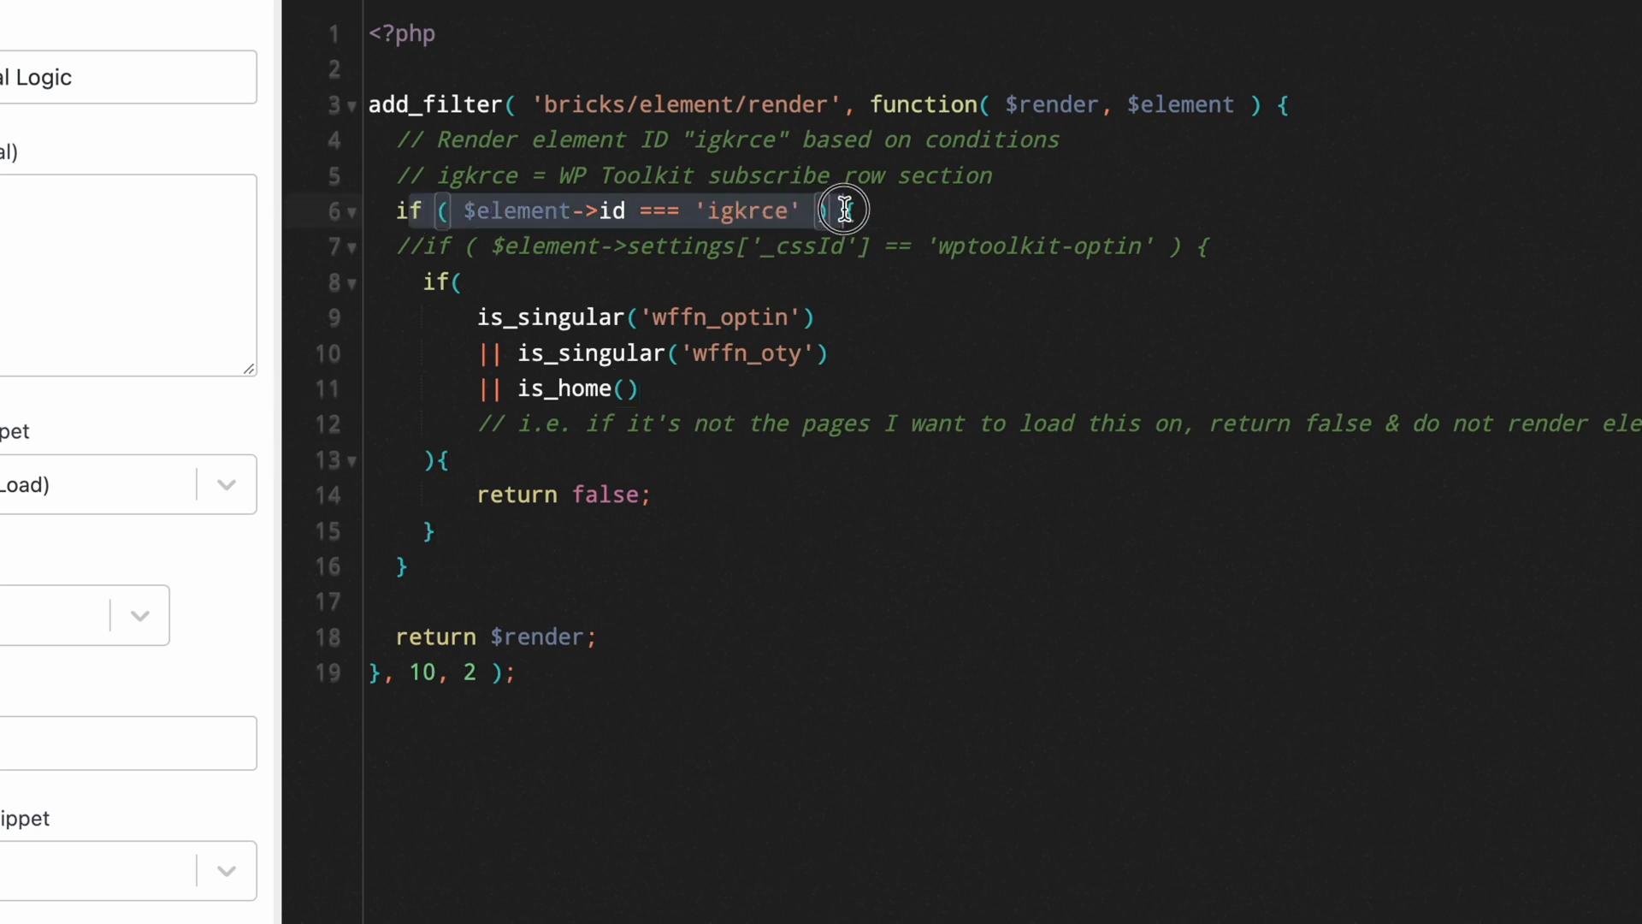